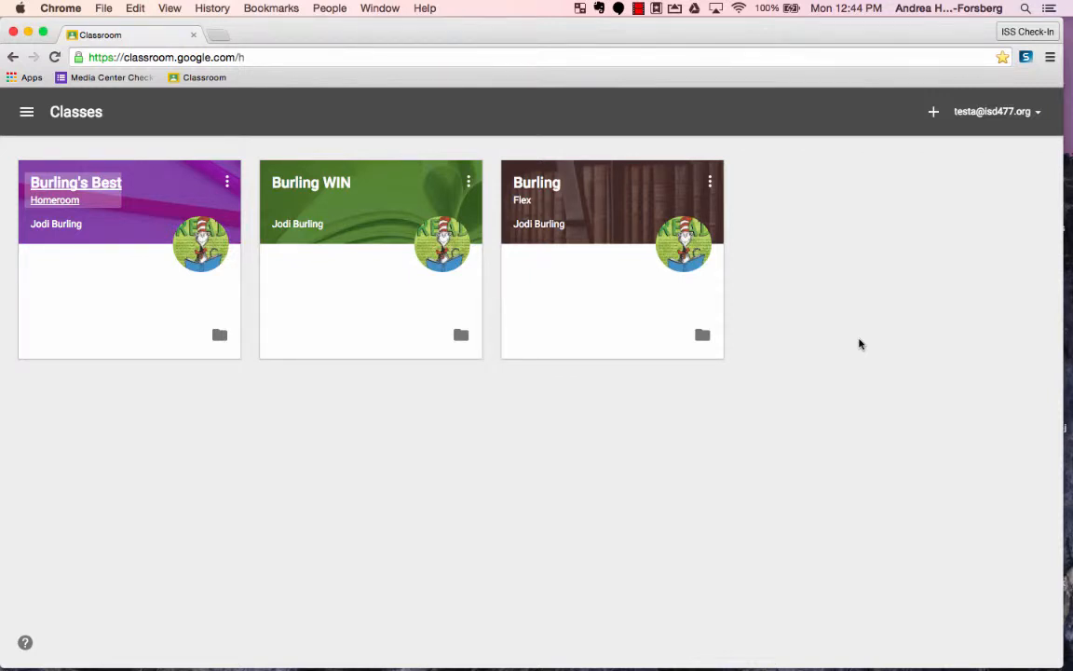
pyautogui.moveTo(274, 91)
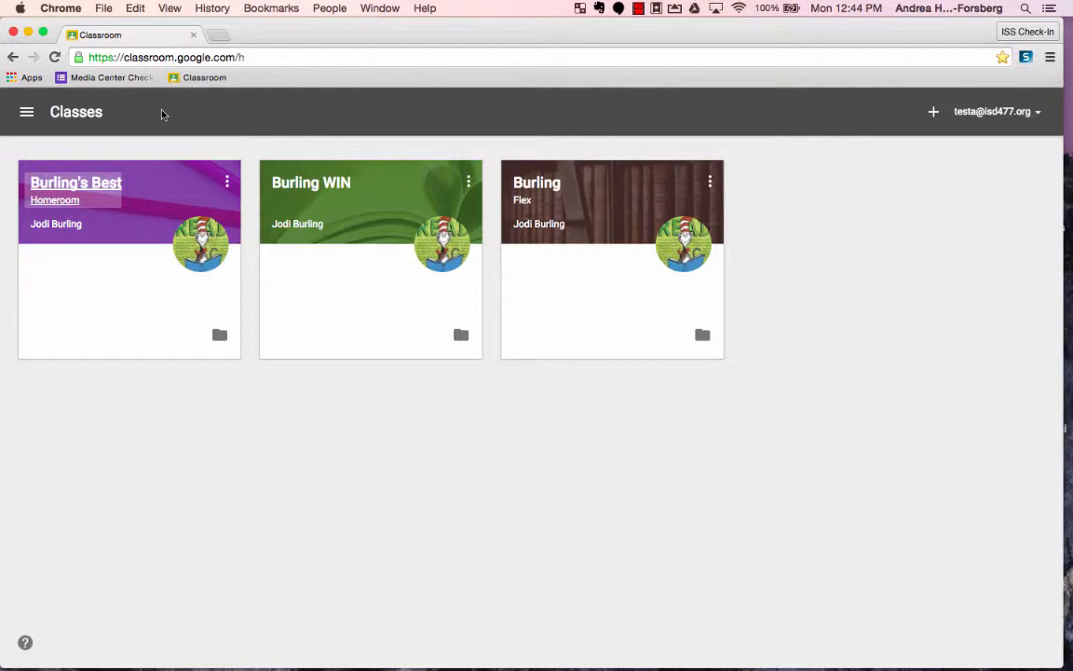
pyautogui.moveTo(934, 112)
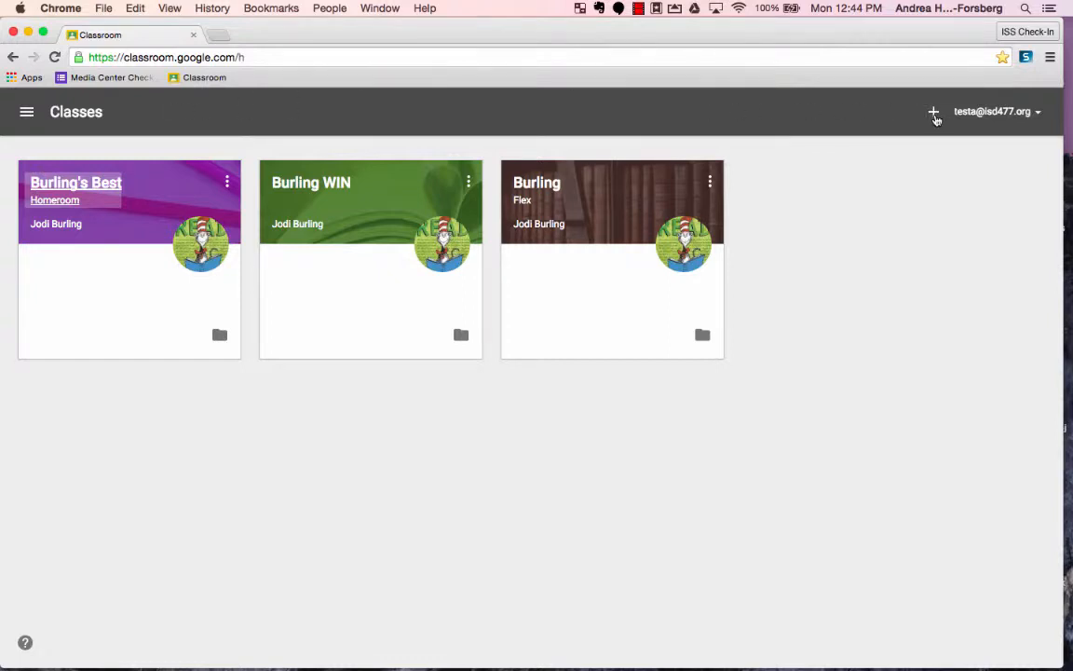
pyautogui.click(932, 112)
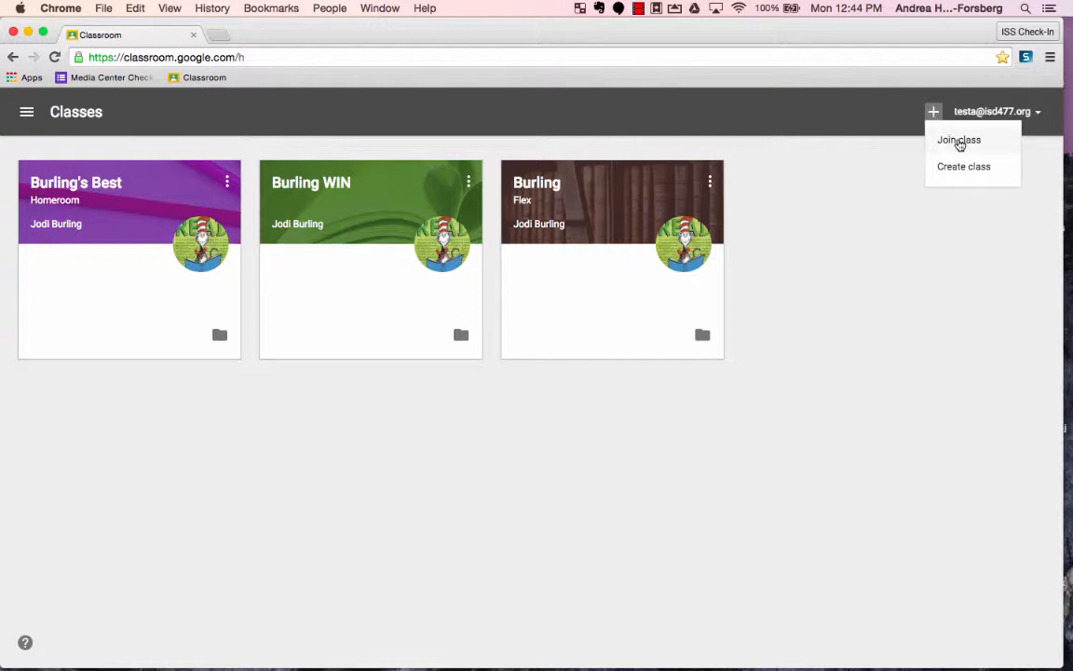
pyautogui.click(958, 138)
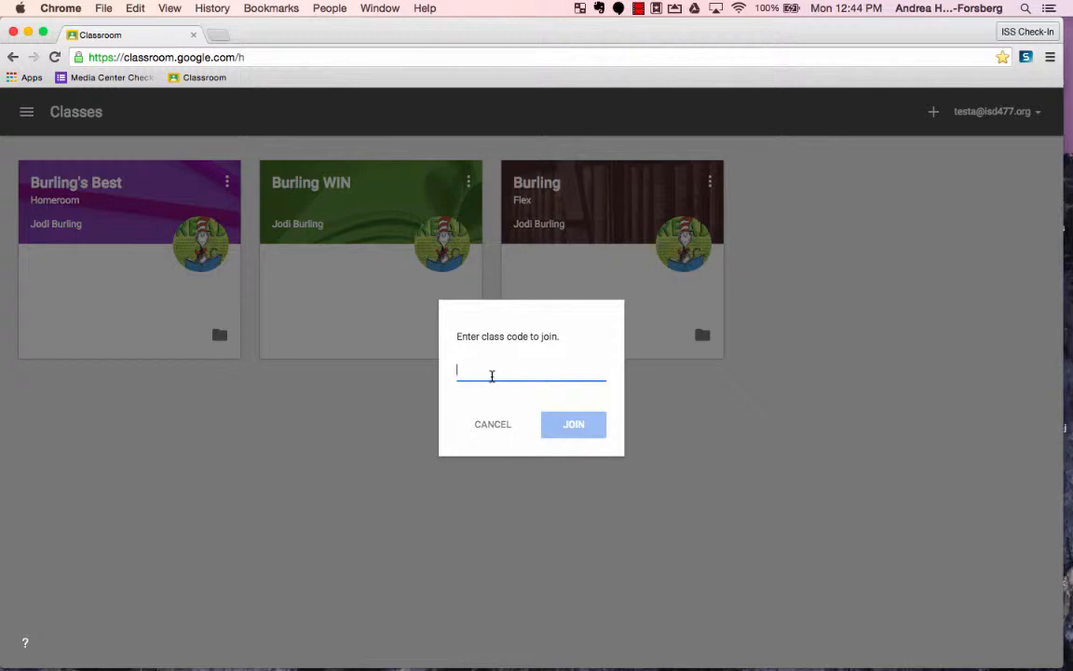
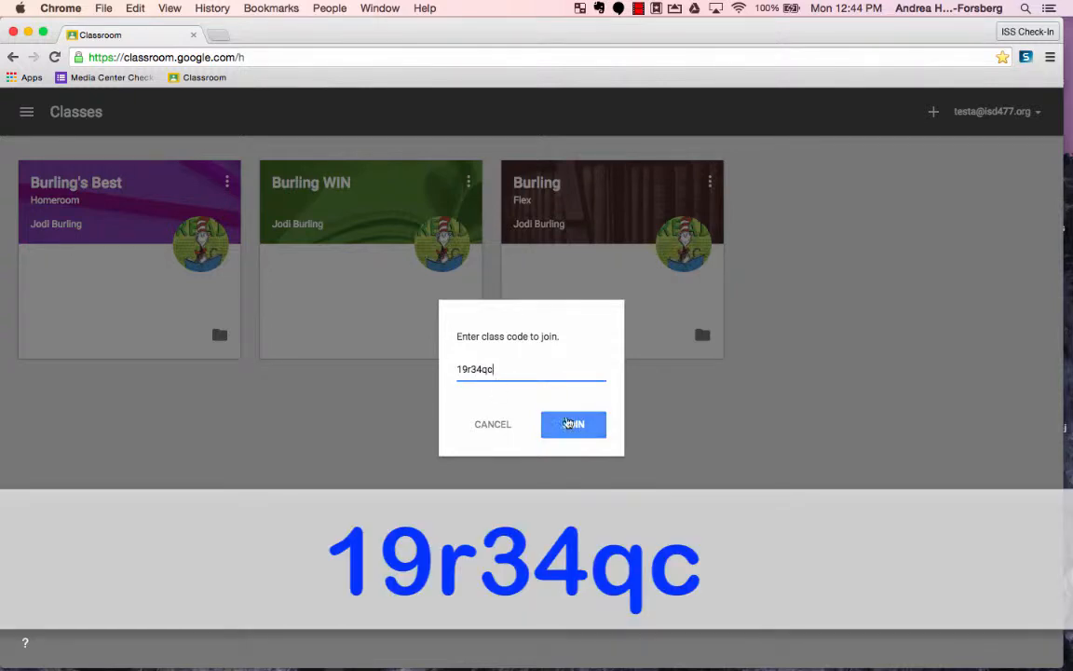
pyautogui.click(574, 425)
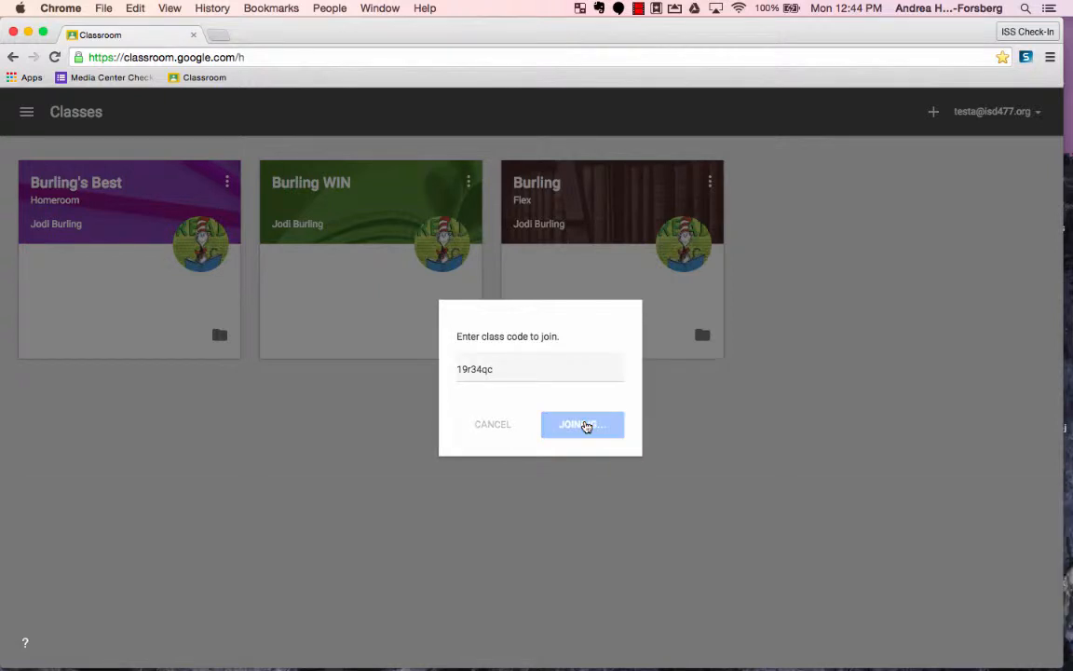
pyautogui.click(581, 425)
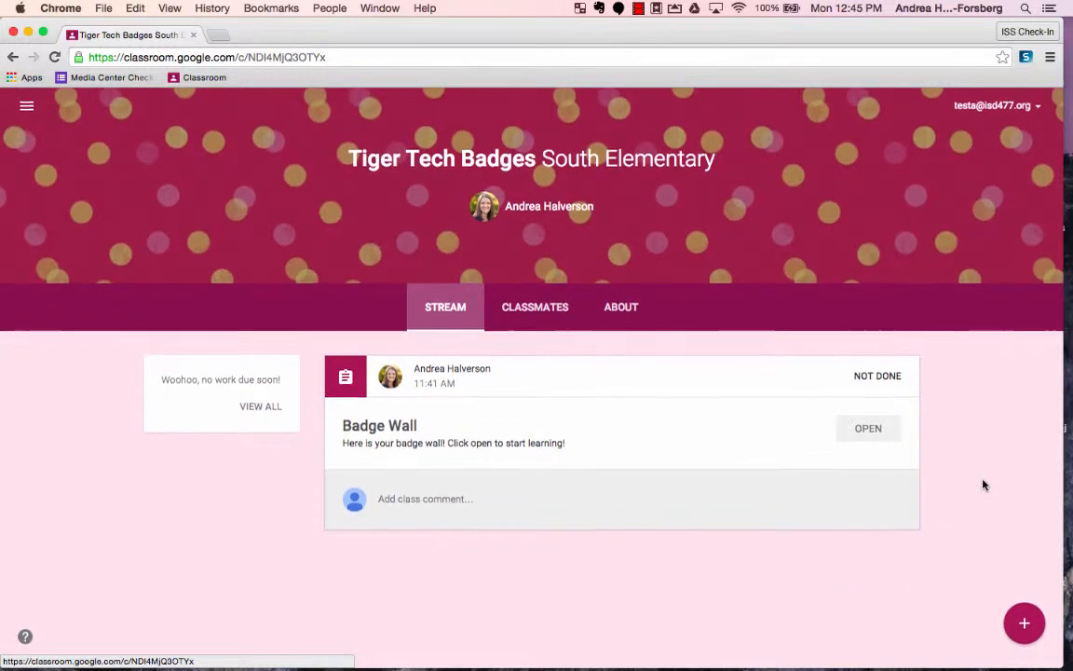
# Open the Badge Wall post from the class Stream to show its attached Tech Badges sheet.
pyautogui.scroll(3)
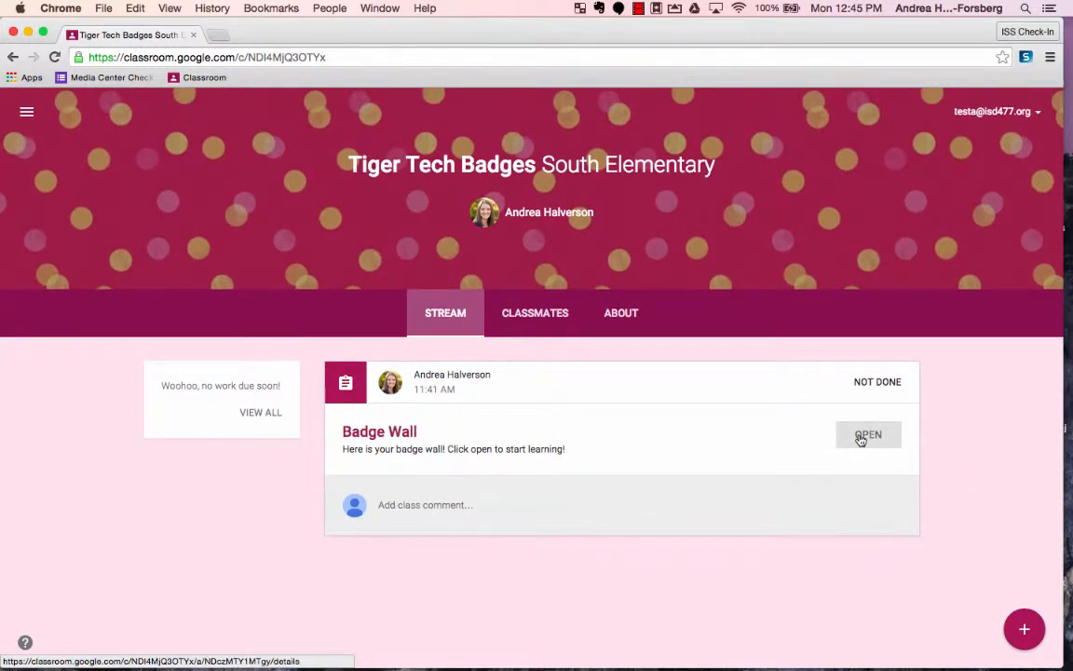
pyautogui.click(868, 436)
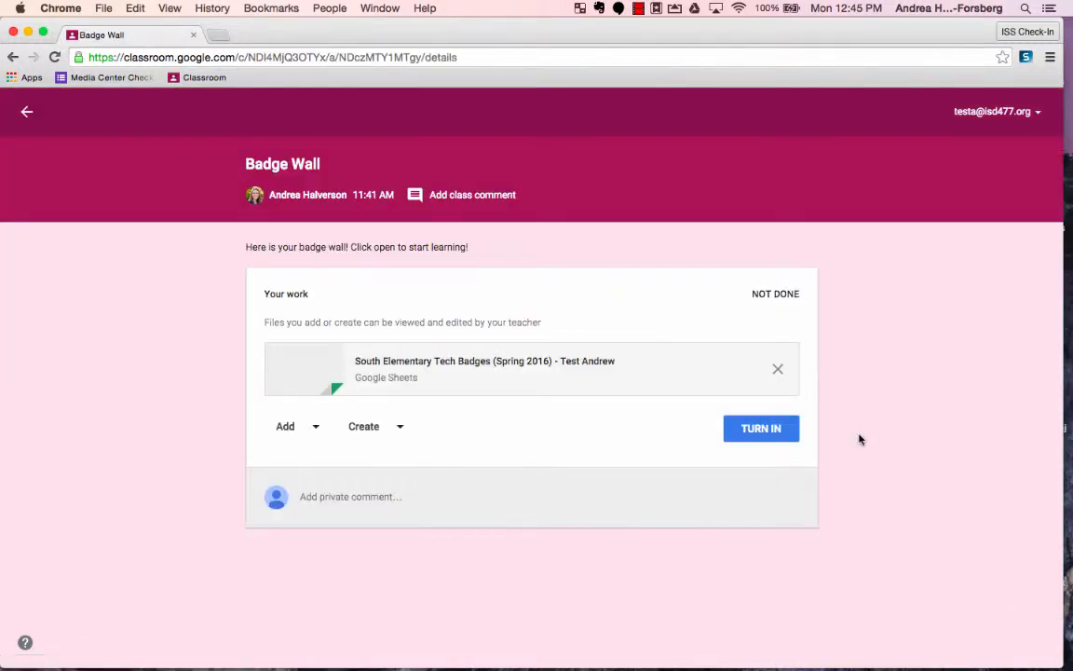
pyautogui.moveTo(404, 367)
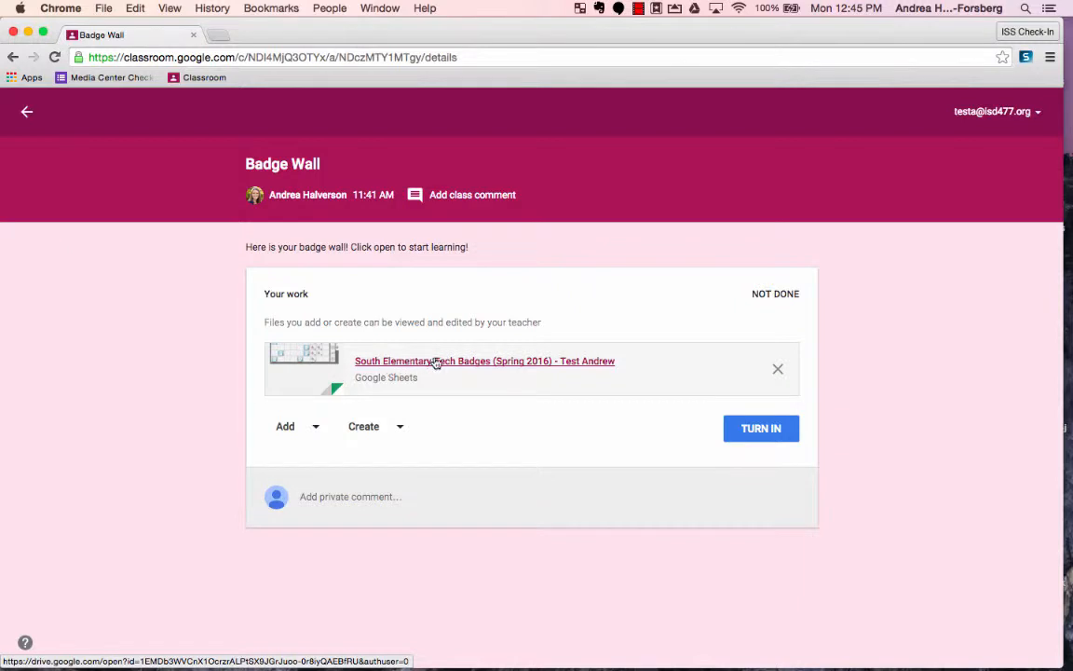
pyautogui.moveTo(582, 363)
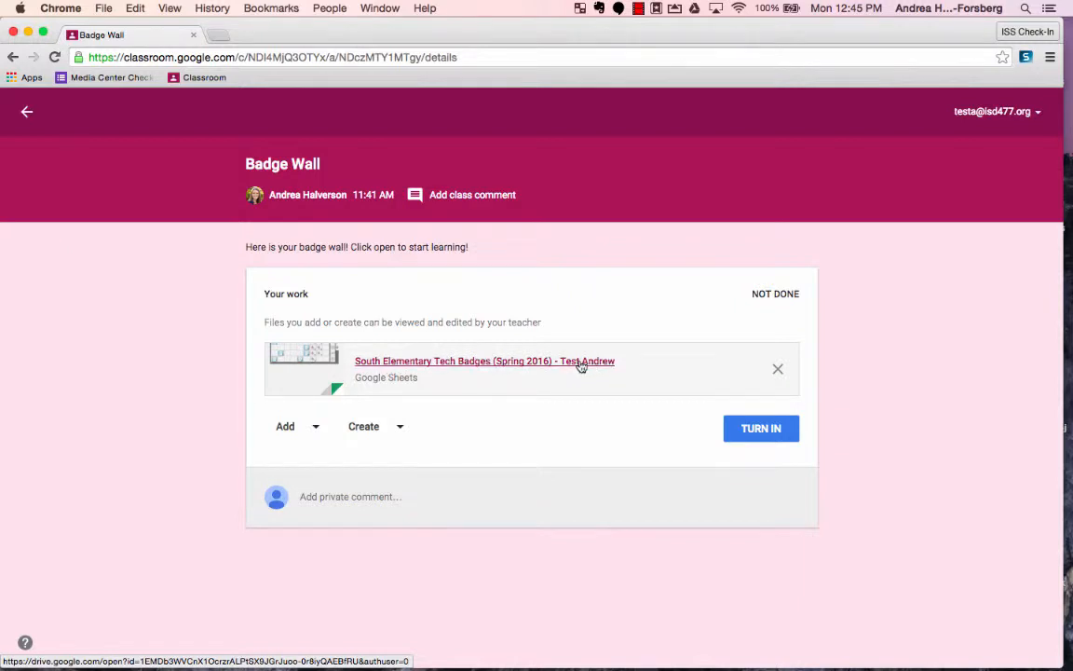
pyautogui.moveTo(600, 364)
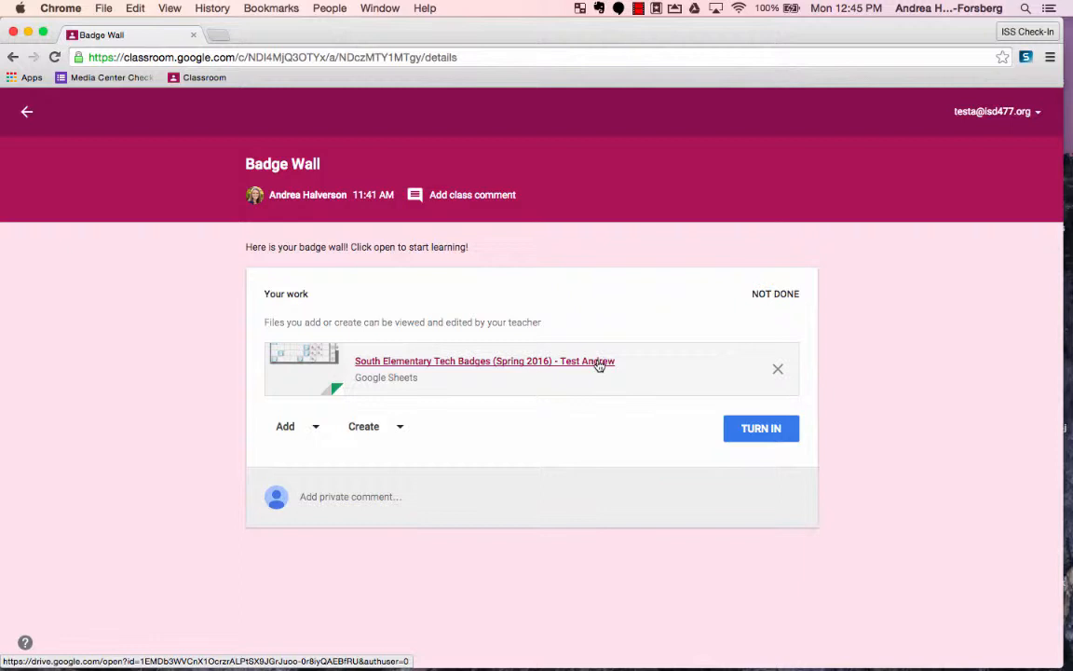
pyautogui.moveTo(447, 358)
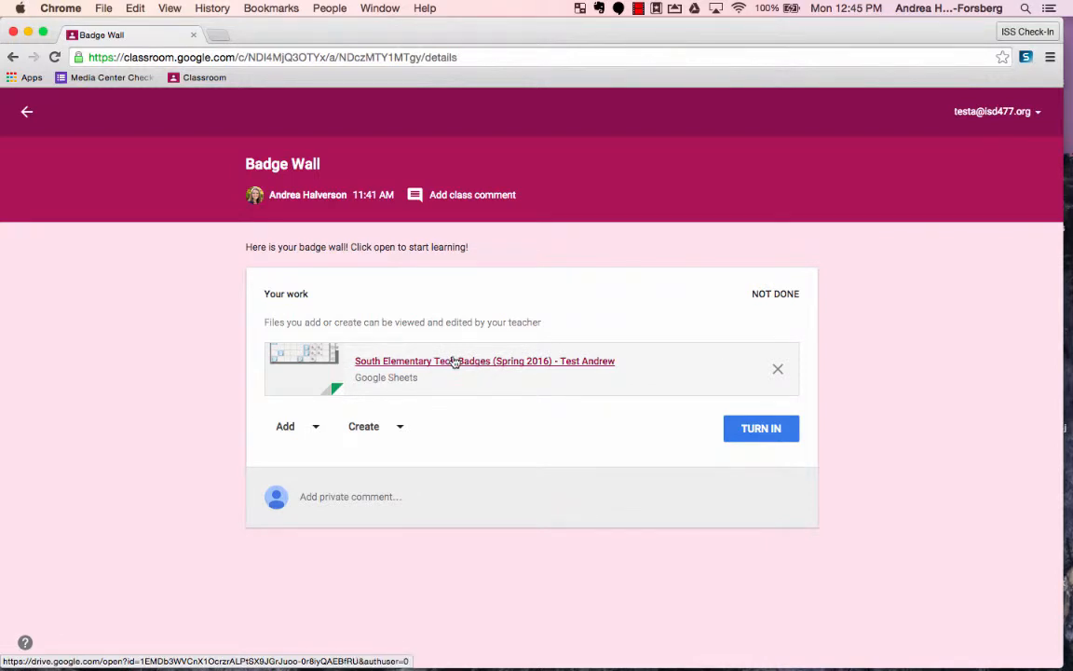
pyautogui.moveTo(561, 365)
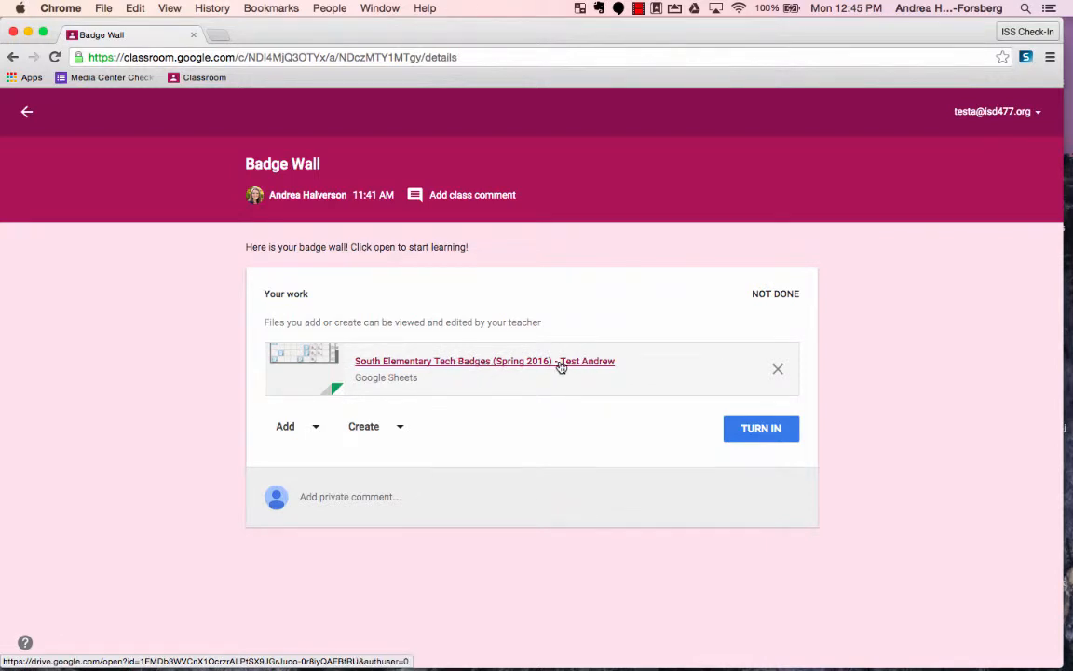
# Open the South Elementary Tech Badges attachment in Google Sheets showing the Tiger Tech Badges wall.
pyautogui.click(484, 361)
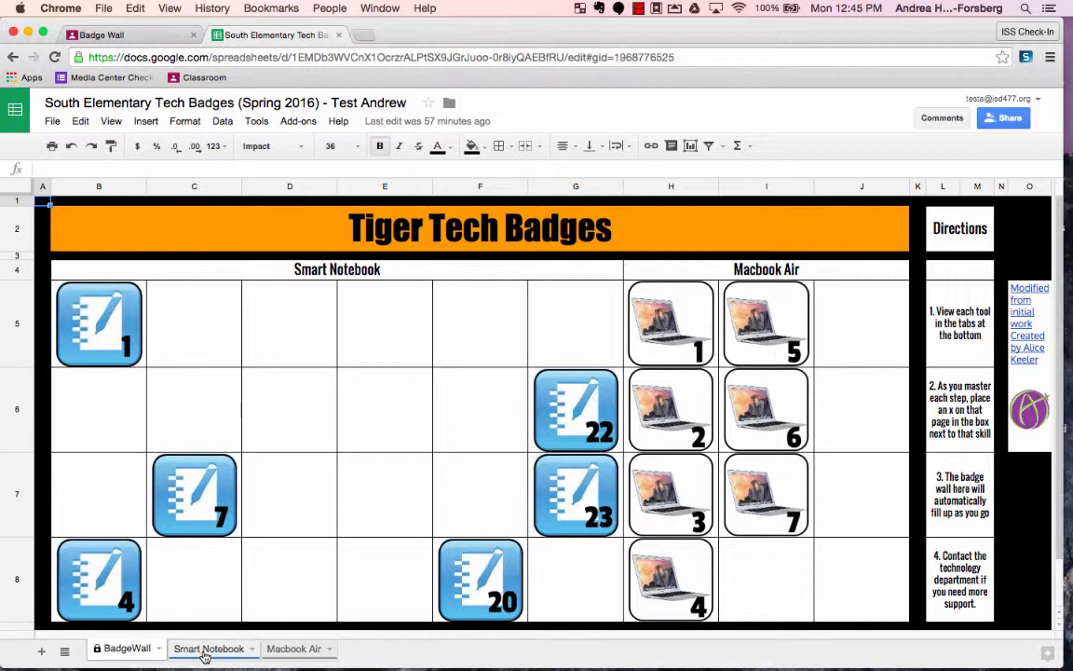
# Switch to the Smart Notebook sheet and select the first tutorial's description, X check-off and link.
pyautogui.click(209, 649)
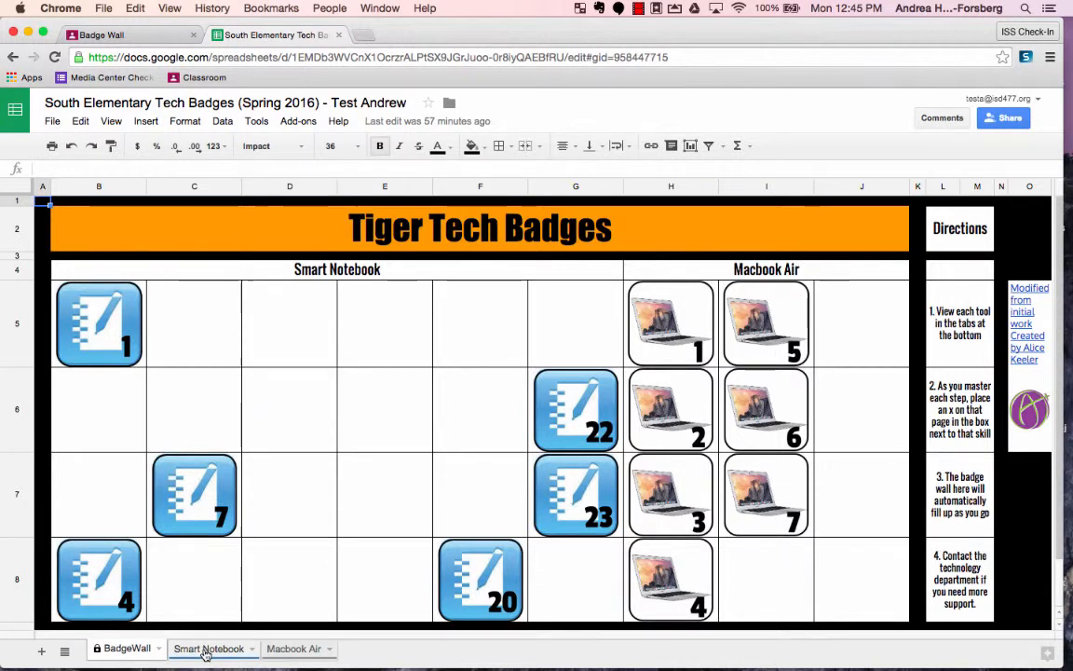
pyautogui.click(209, 649)
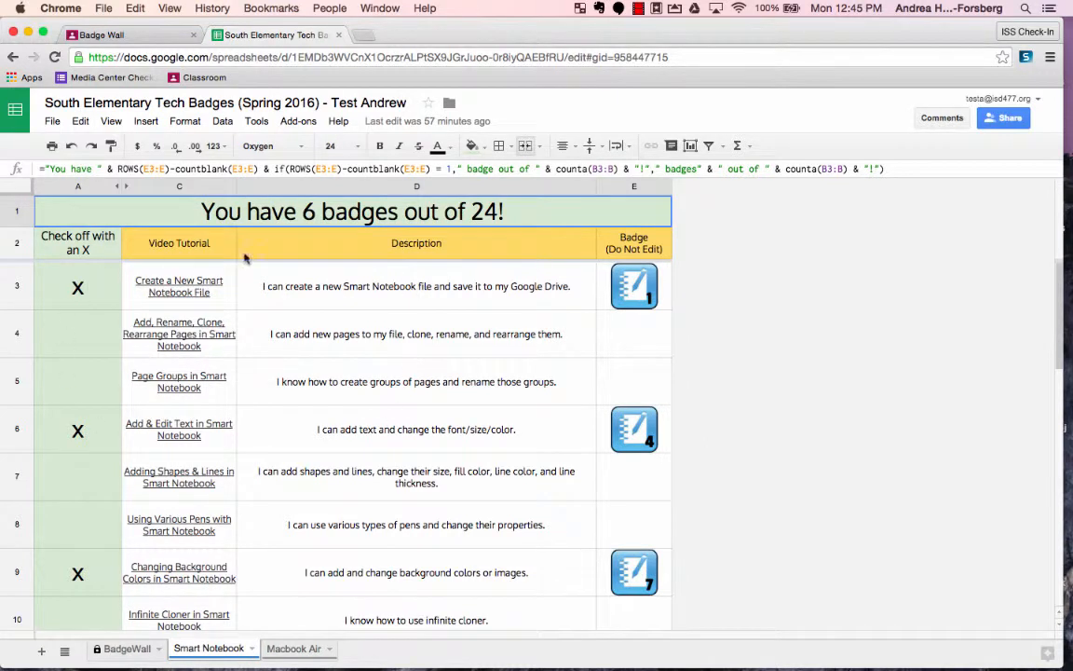
pyautogui.moveTo(734, 369)
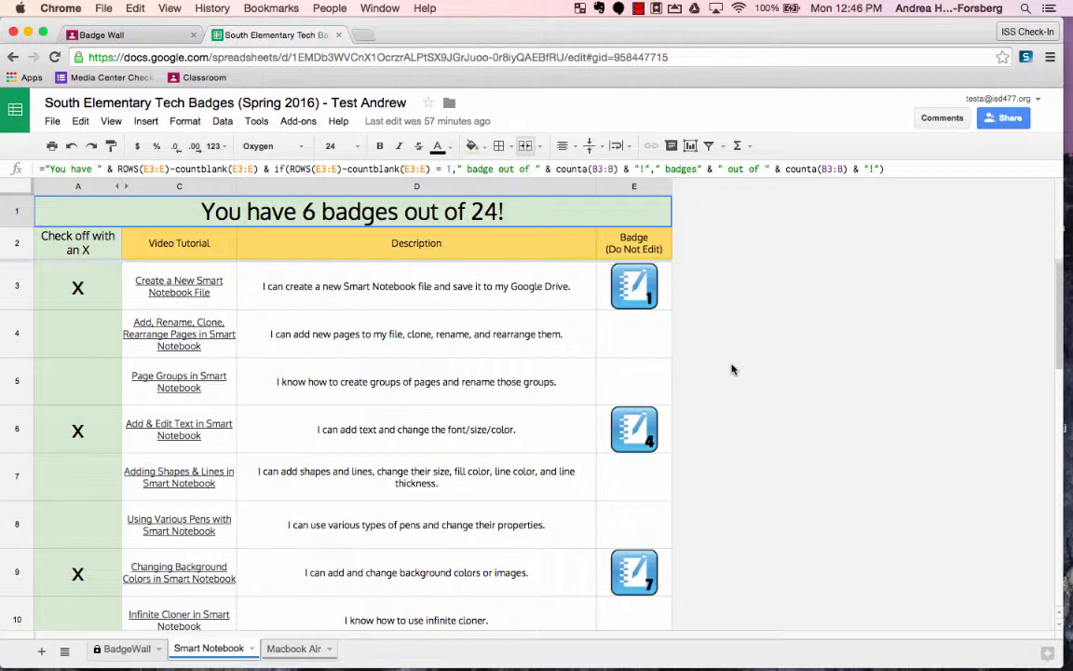
pyautogui.moveTo(78, 283)
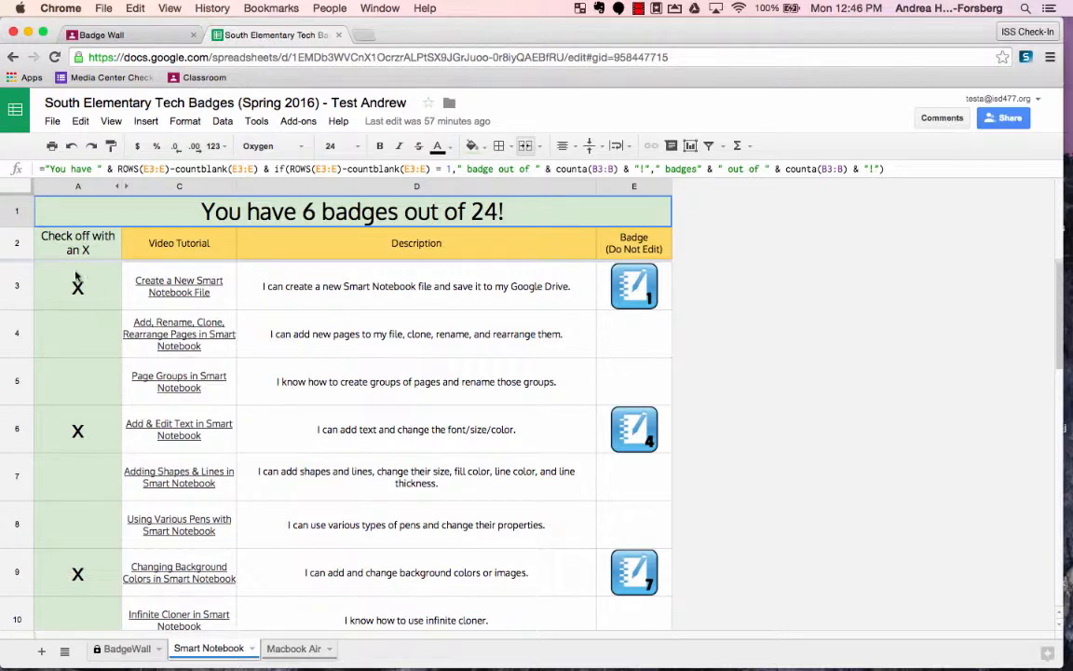
pyautogui.click(417, 287)
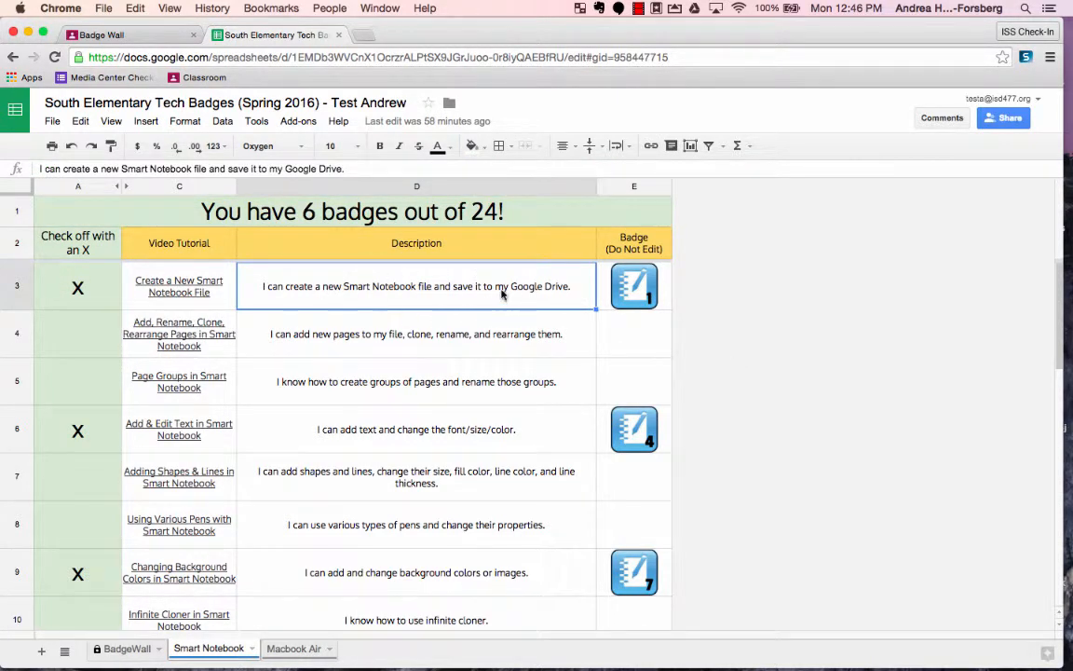
pyautogui.moveTo(401, 306)
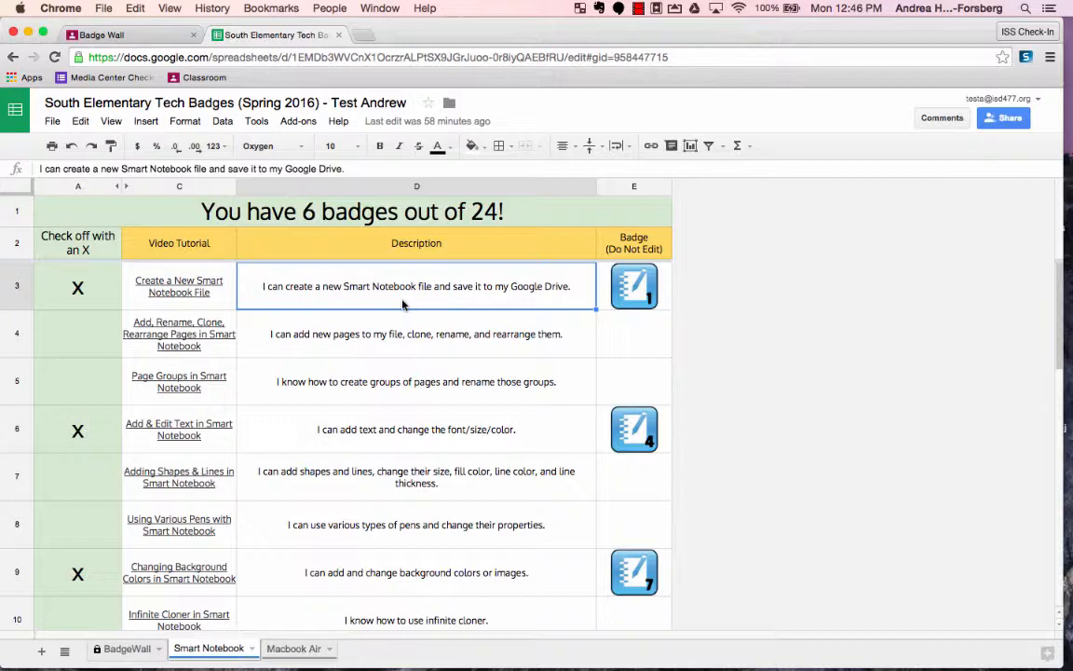
pyautogui.moveTo(302, 291)
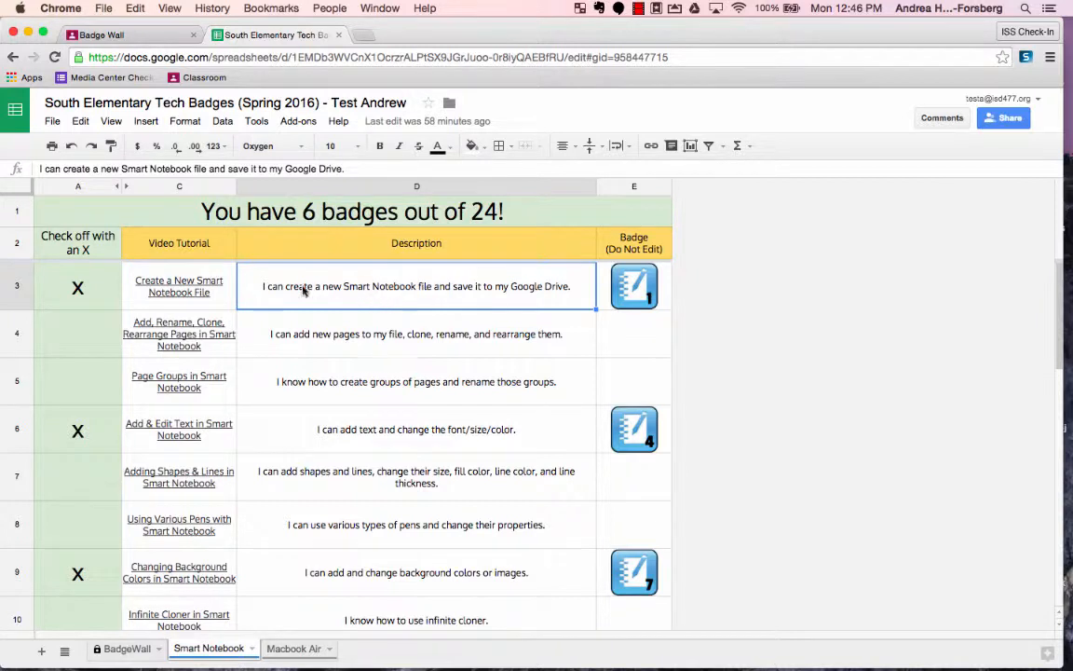
pyautogui.click(78, 287)
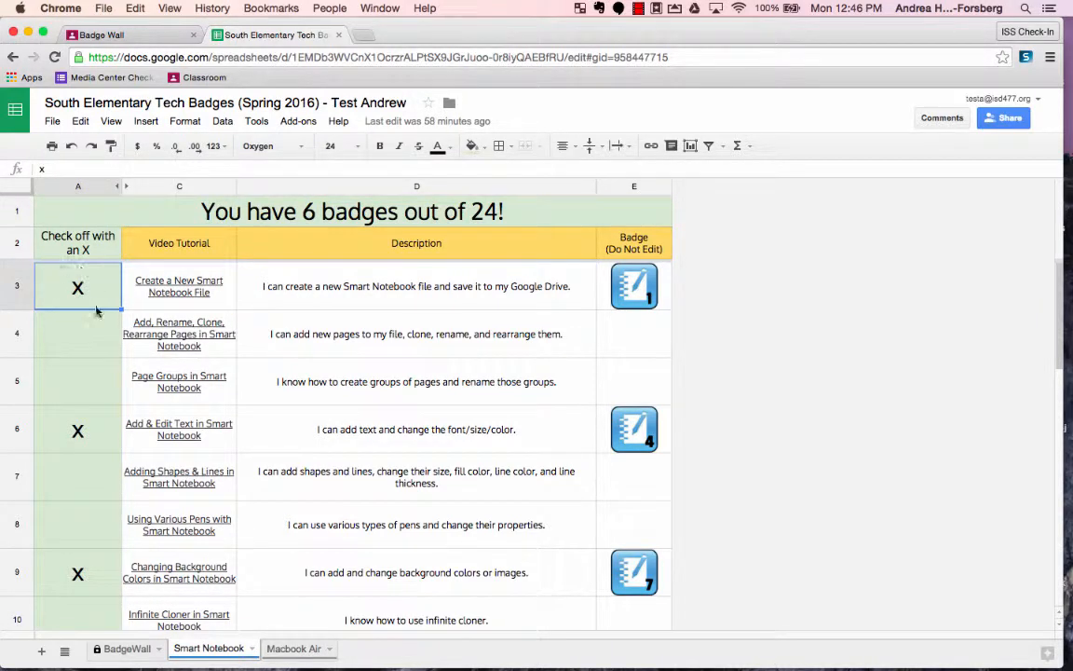
pyautogui.click(179, 287)
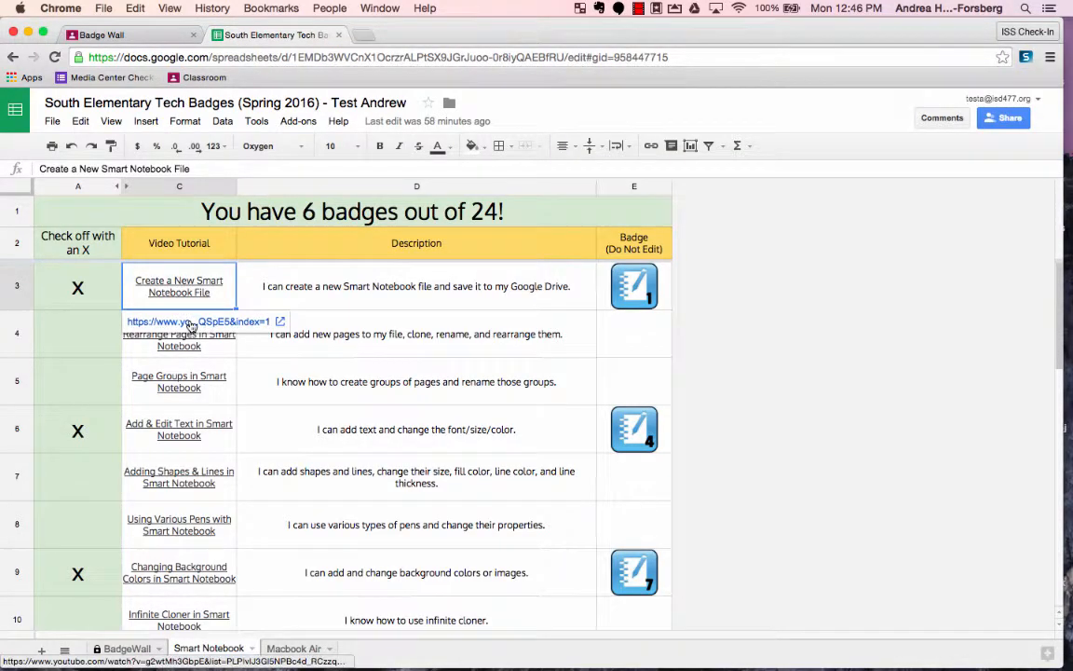
# Open and play the Create a New Smart Notebook File tutorial video on YouTube.
pyautogui.click(196, 320)
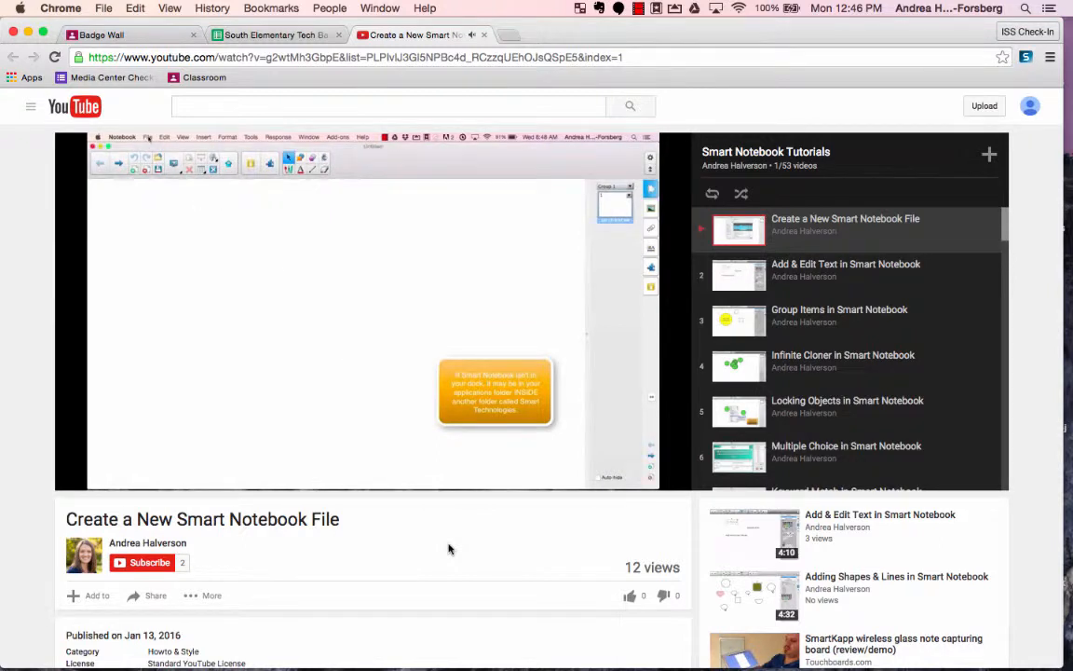
pyautogui.click(149, 138)
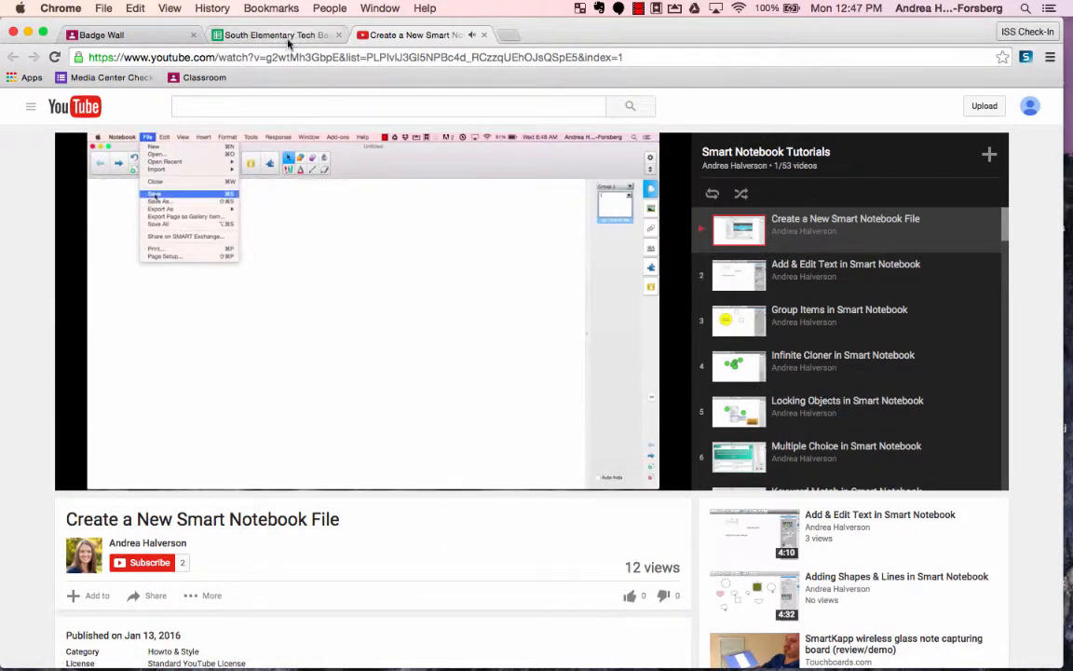
pyautogui.click(276, 34)
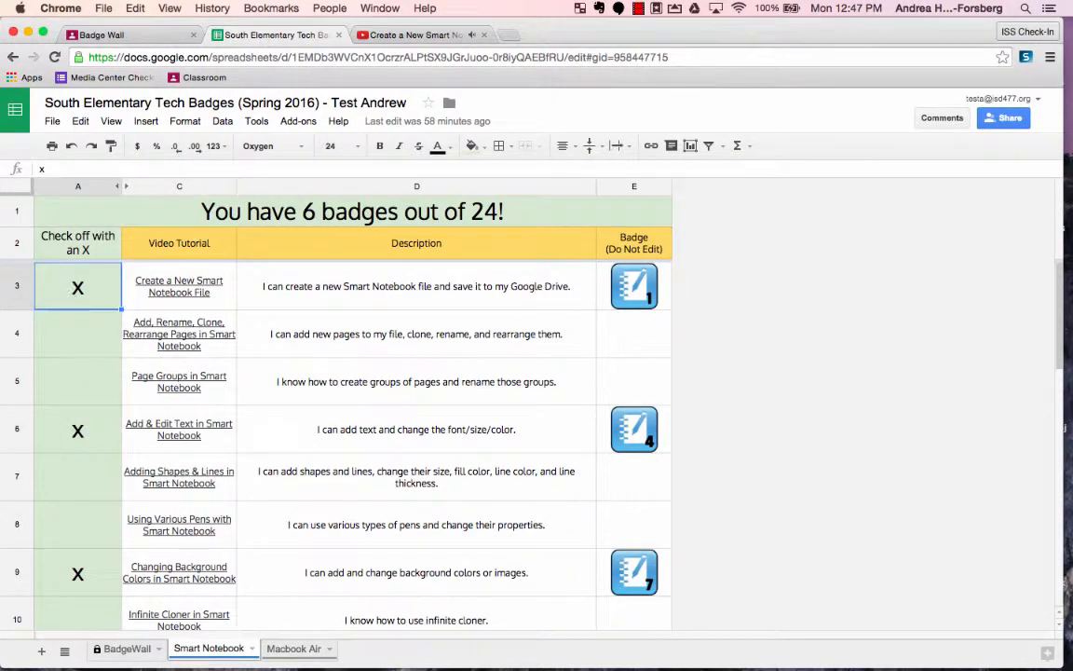
pyautogui.click(78, 333)
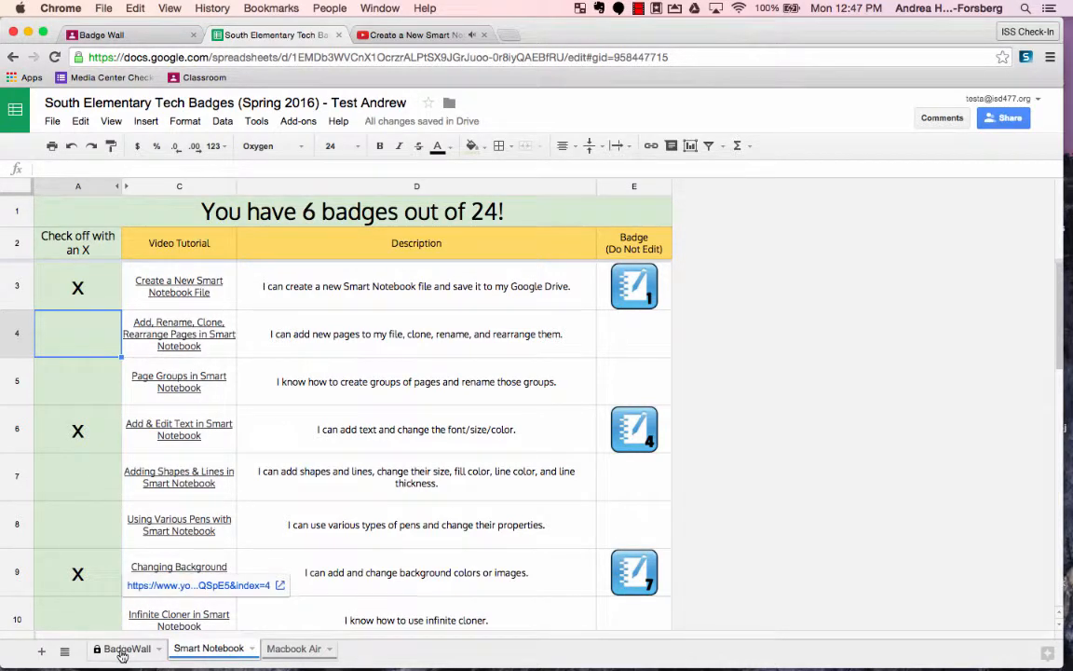
pyautogui.click(127, 649)
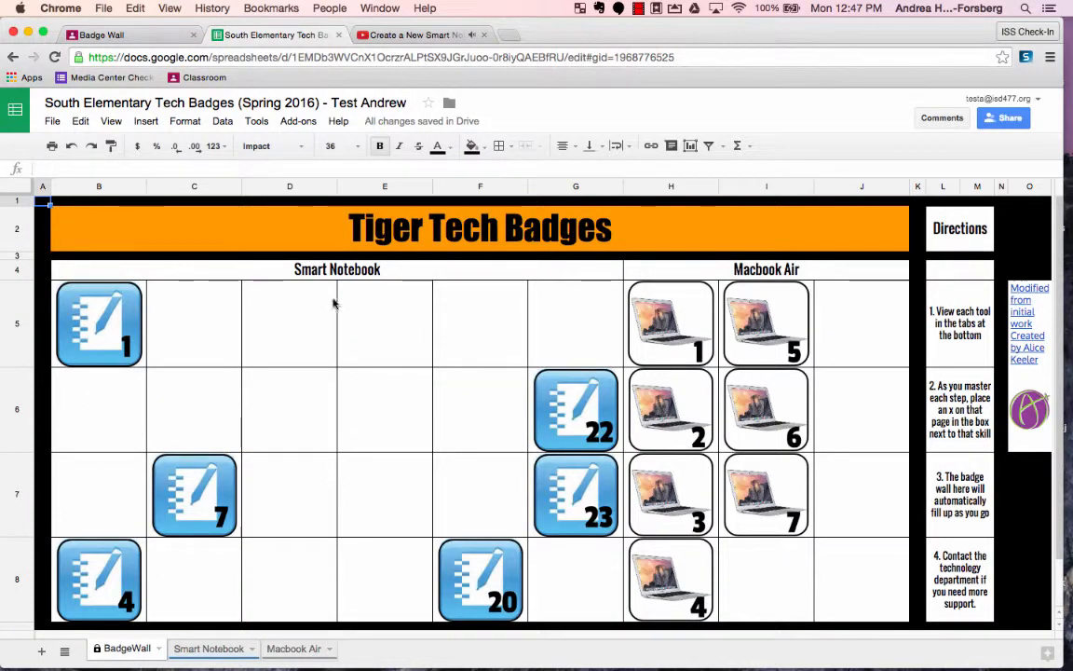
pyautogui.click(209, 648)
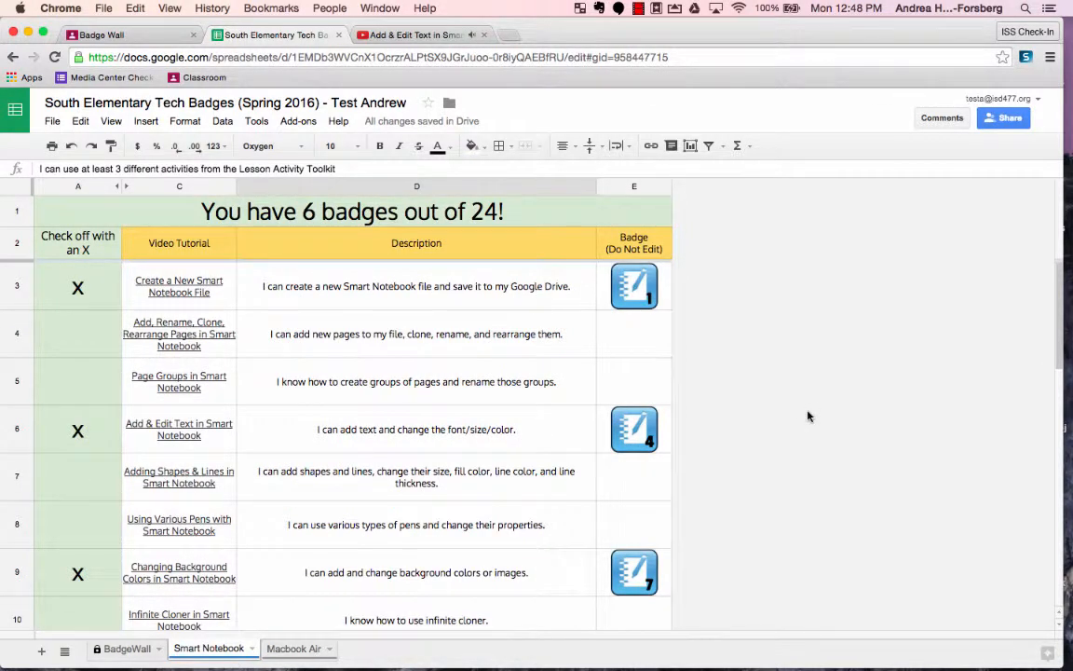
pyautogui.moveTo(444, 358)
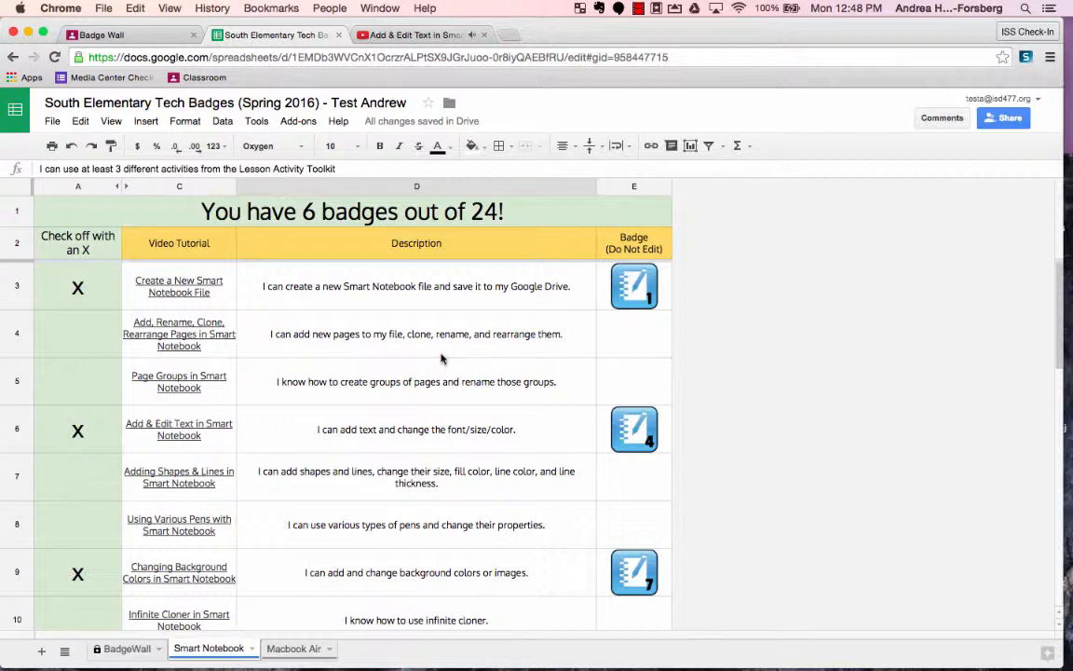
pyautogui.moveTo(410, 409)
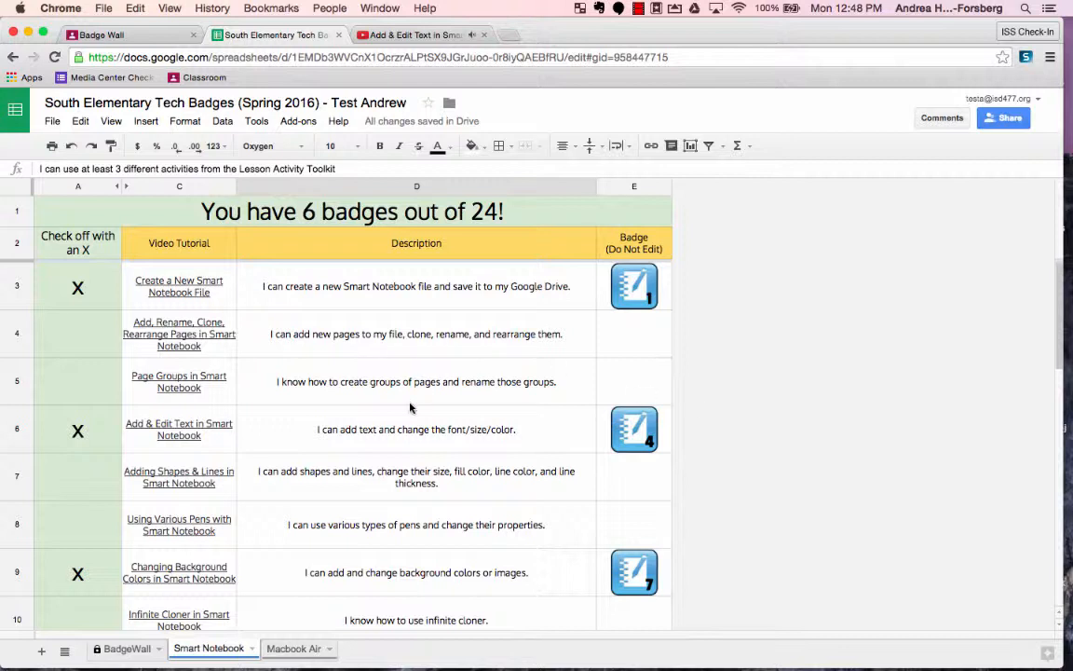
pyautogui.moveTo(571, 427)
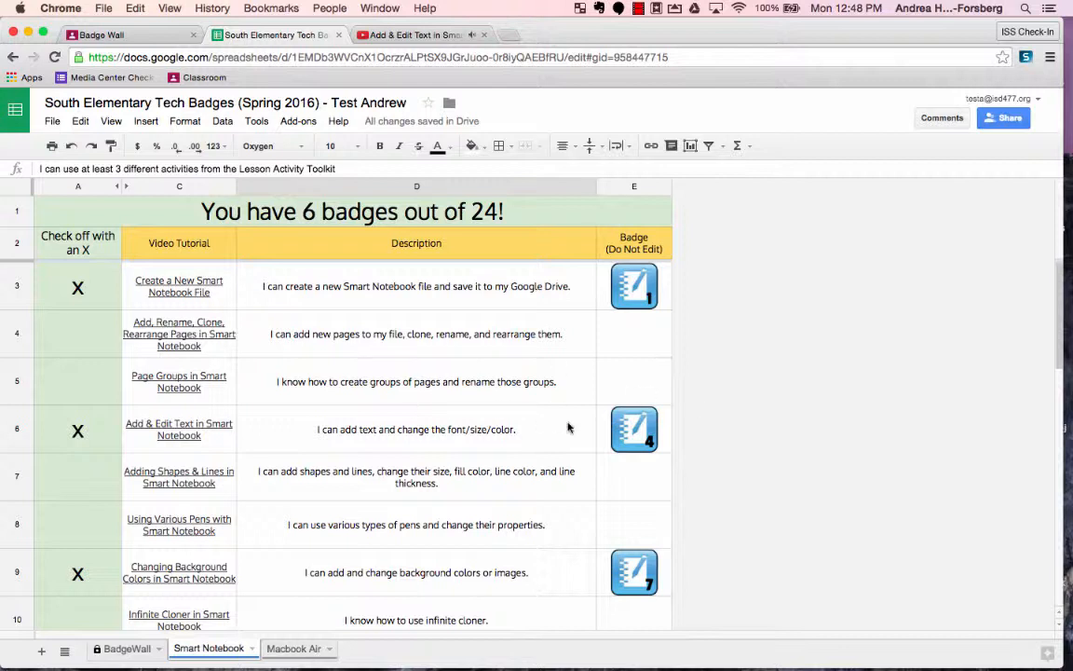
pyautogui.moveTo(855, 384)
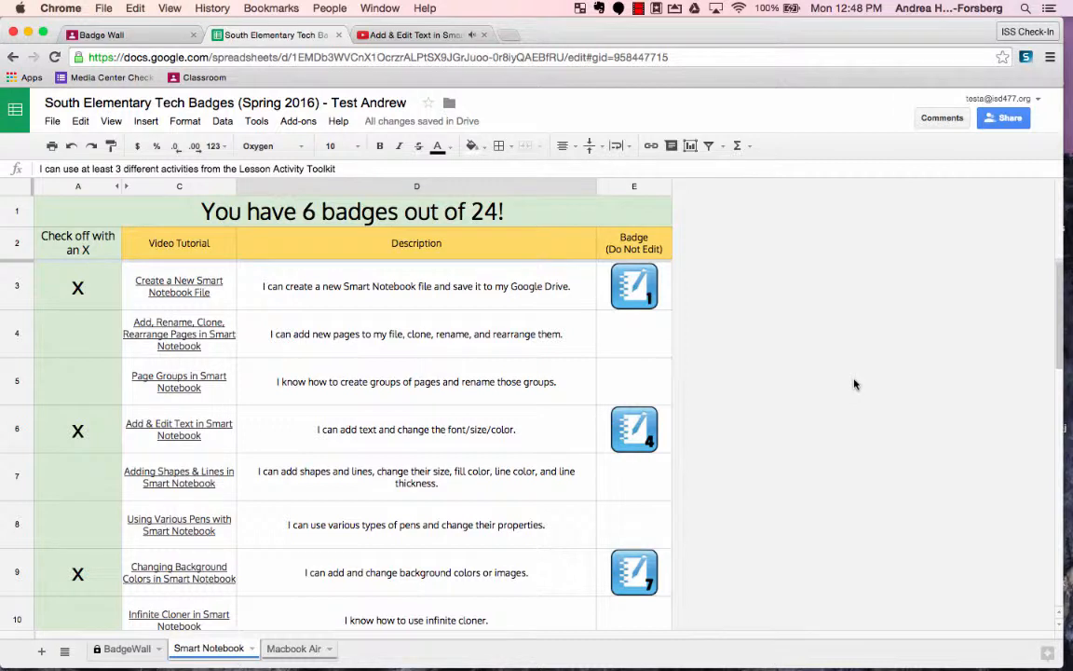
pyautogui.moveTo(395, 421)
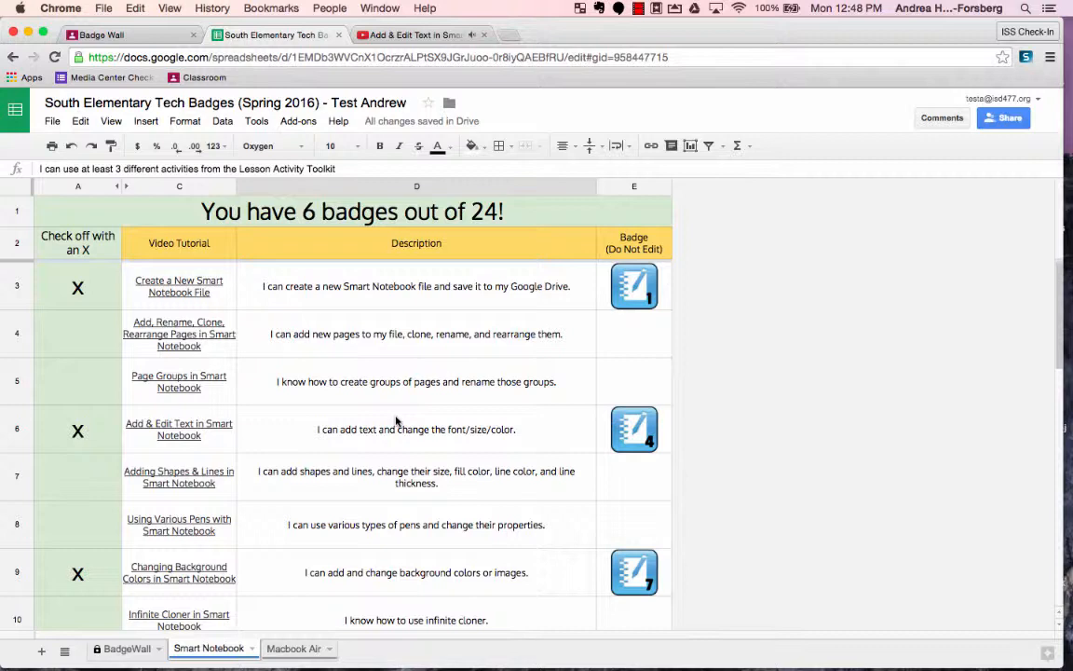
# Scroll down the Smart Notebook checklist to the lower rows including Lesson Activity Toolkit.
pyautogui.scroll(-3)
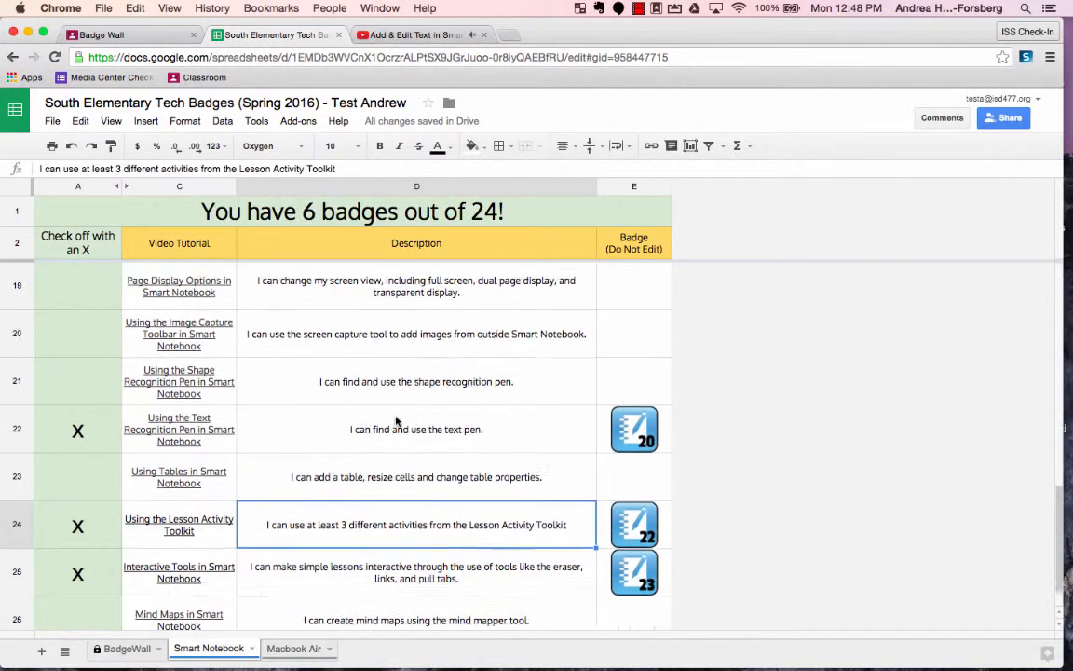
pyautogui.scroll(-3)
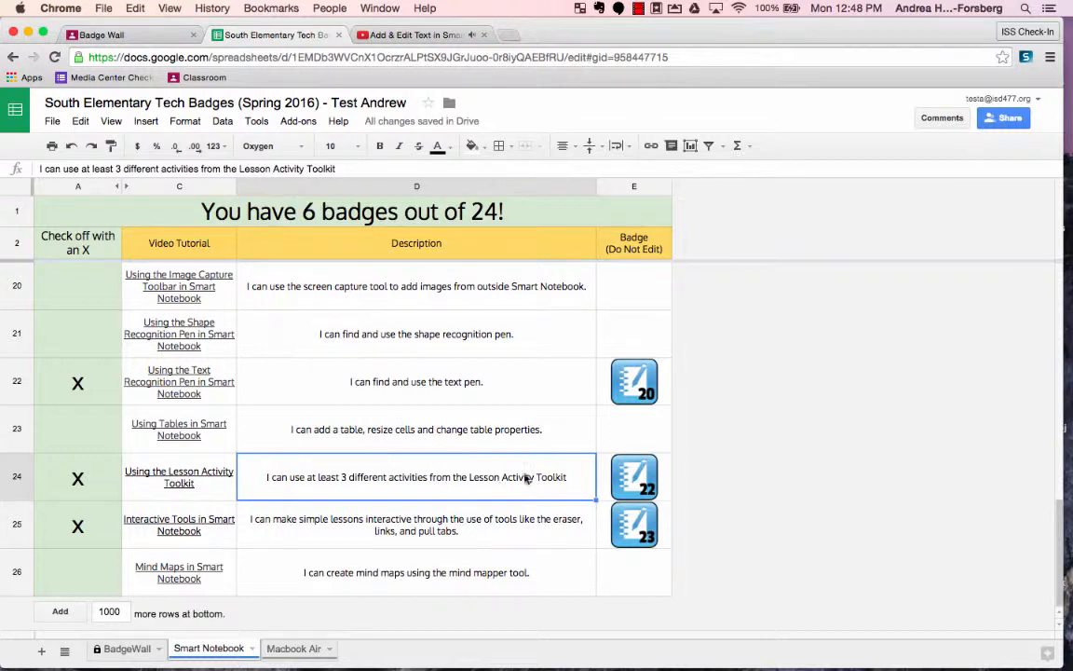
pyautogui.moveTo(518, 529)
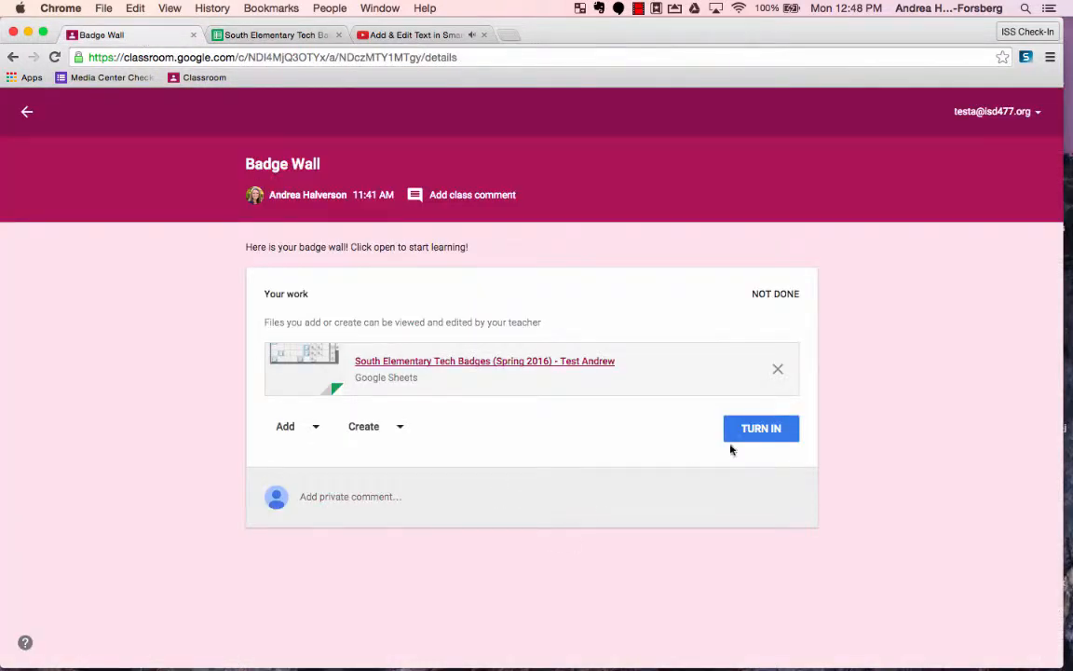
pyautogui.moveTo(761, 426)
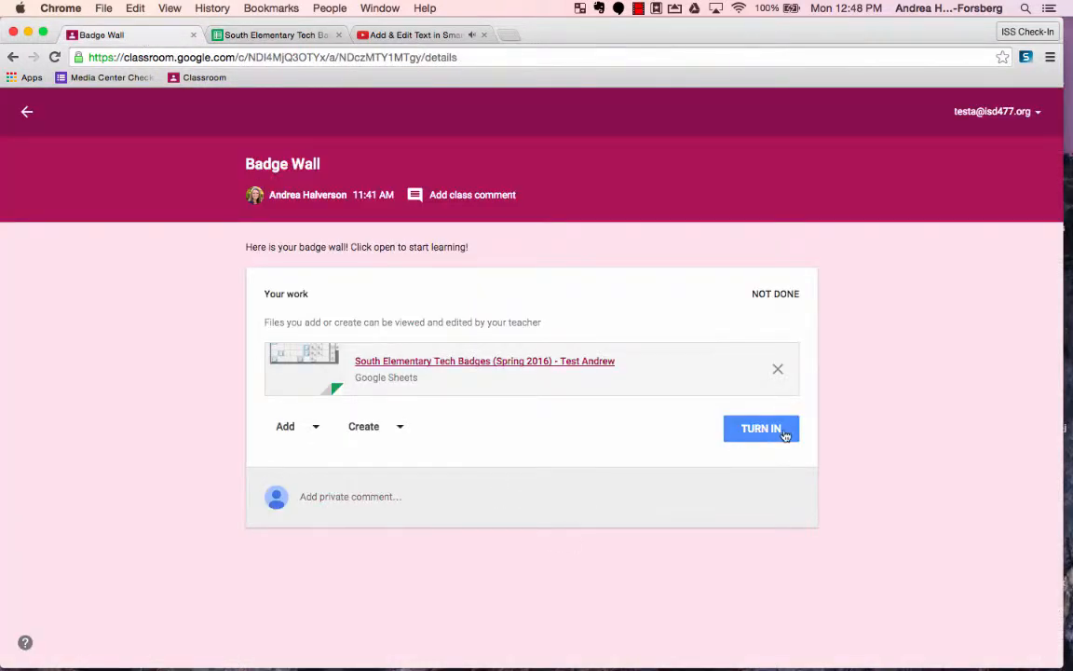
pyautogui.moveTo(864, 417)
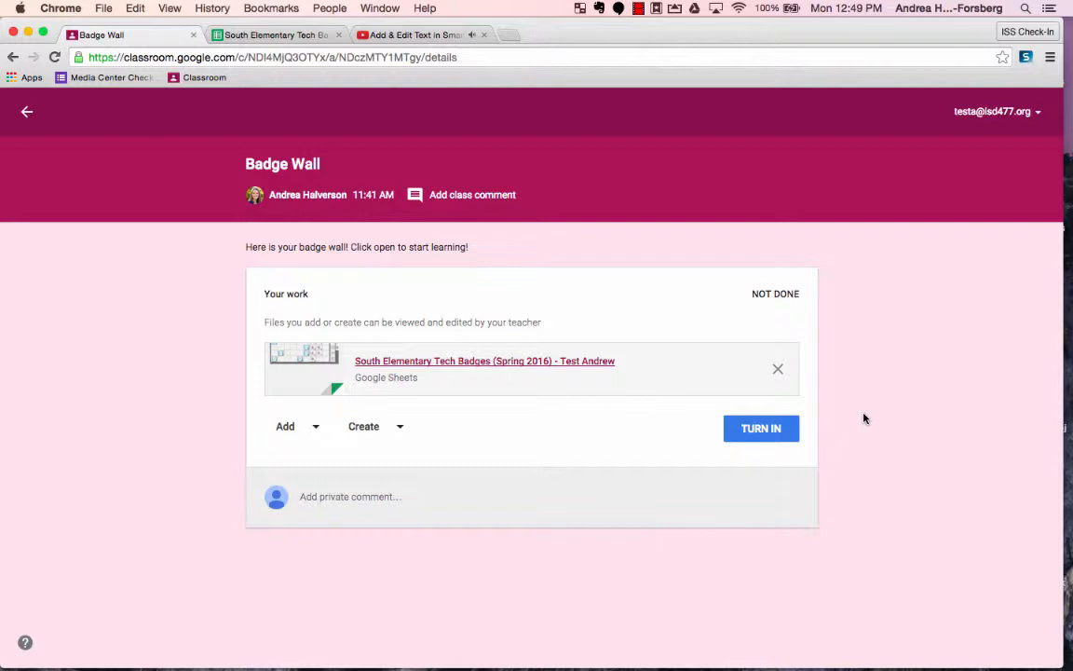
pyautogui.moveTo(115, 294)
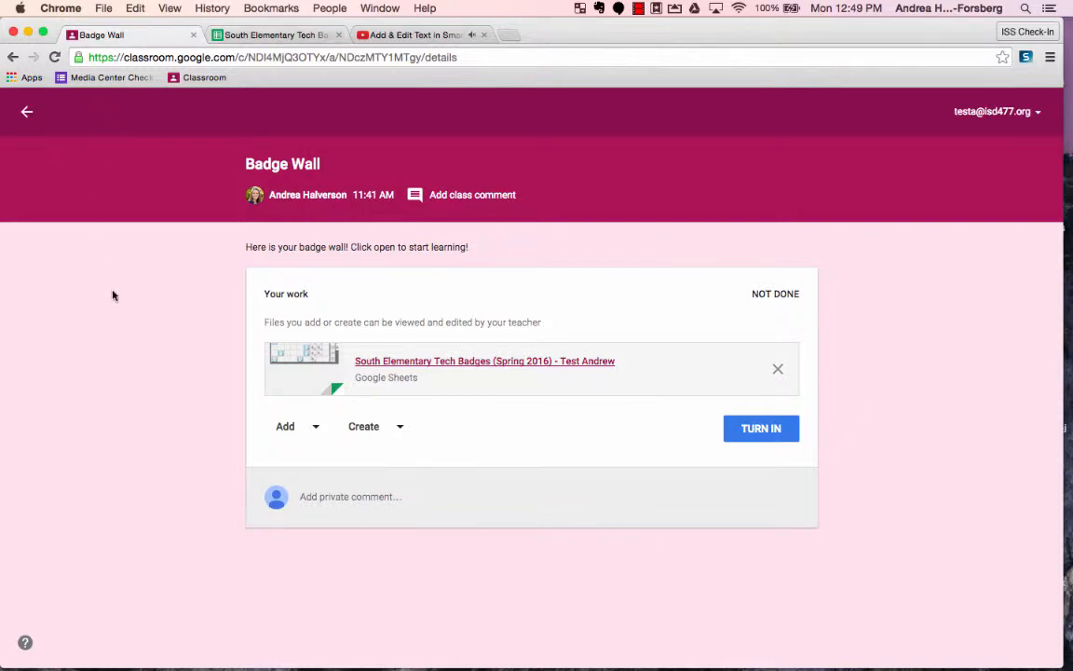
pyautogui.moveTo(466, 366)
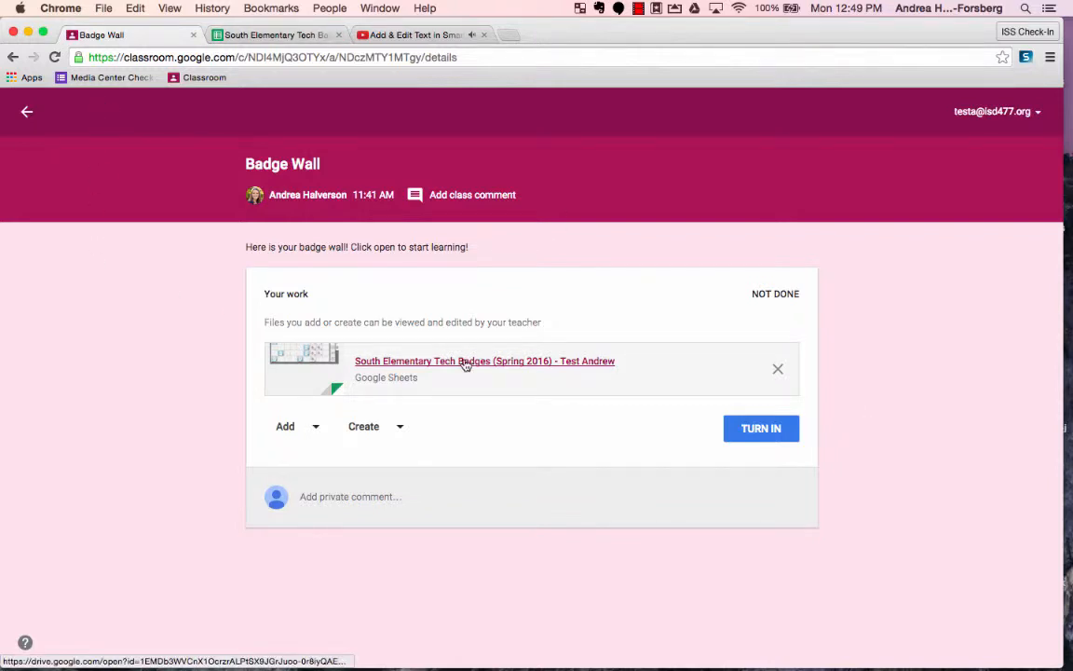
# Open the attached badge spreadsheet link from the Badge Wall assignment.
pyautogui.click(484, 362)
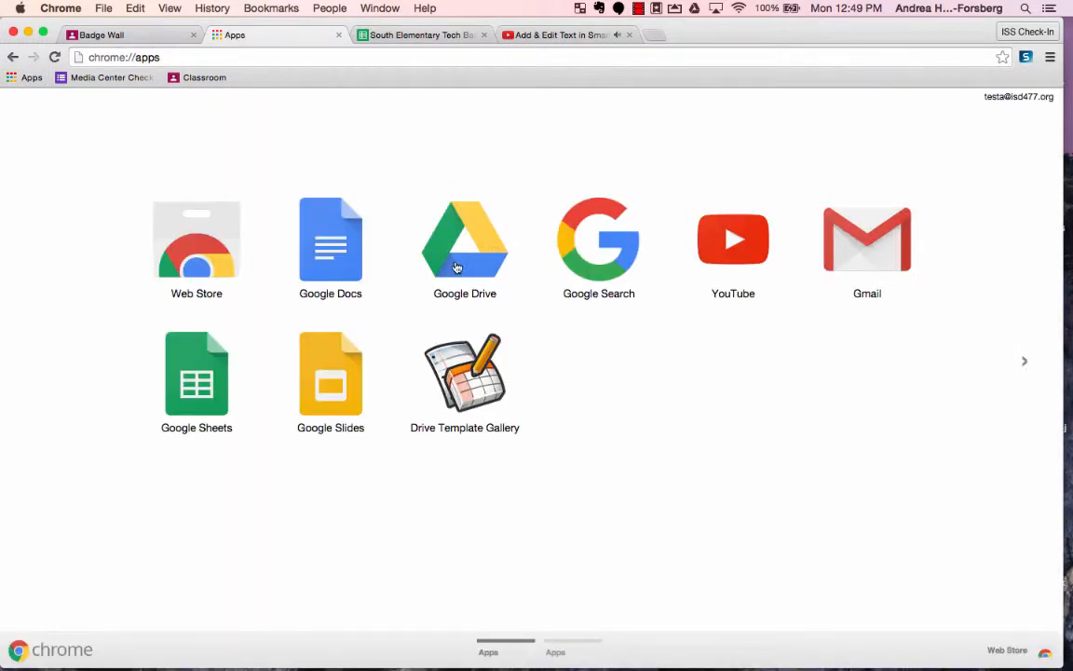
# Open Google Drive from the apps page and go into the Classroom folder in My Drive.
pyautogui.click(465, 239)
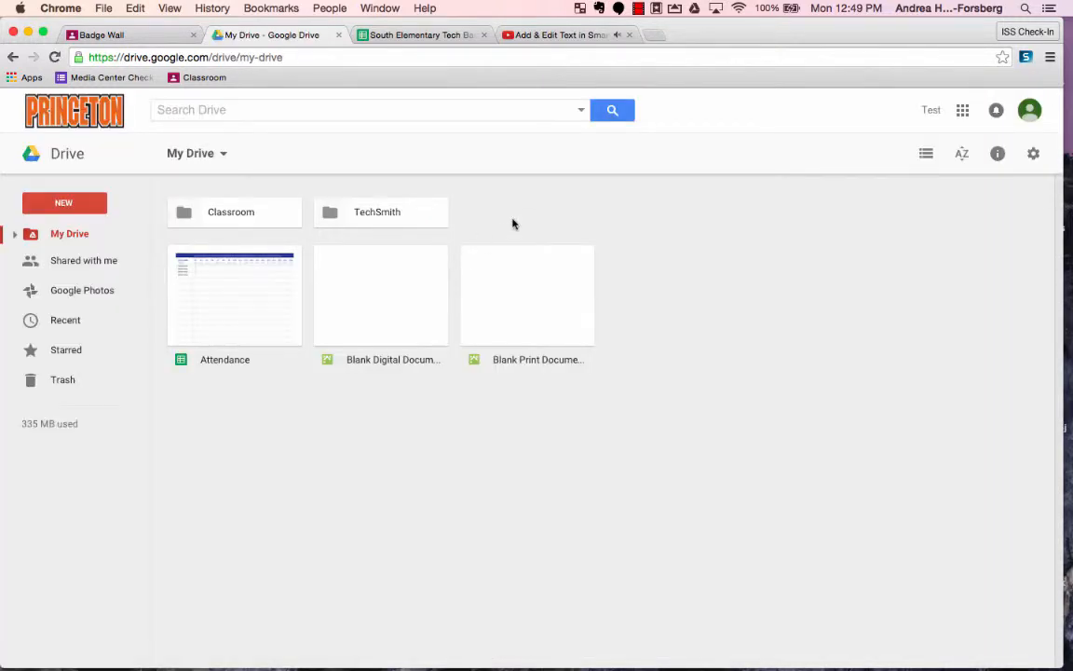
pyautogui.moveTo(69, 233)
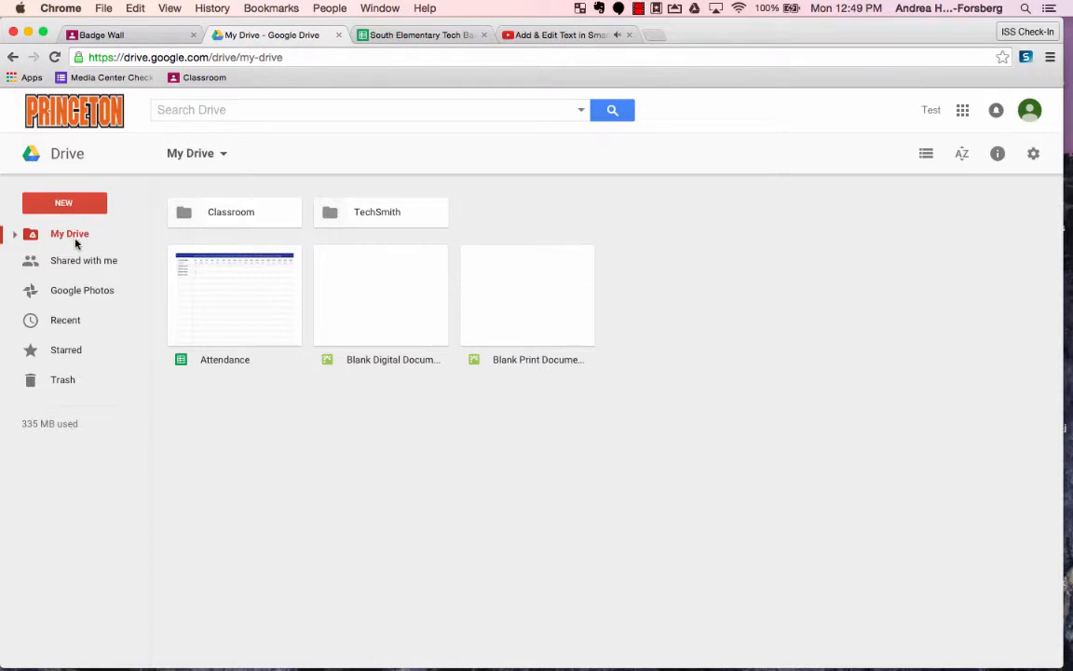
pyautogui.moveTo(209, 232)
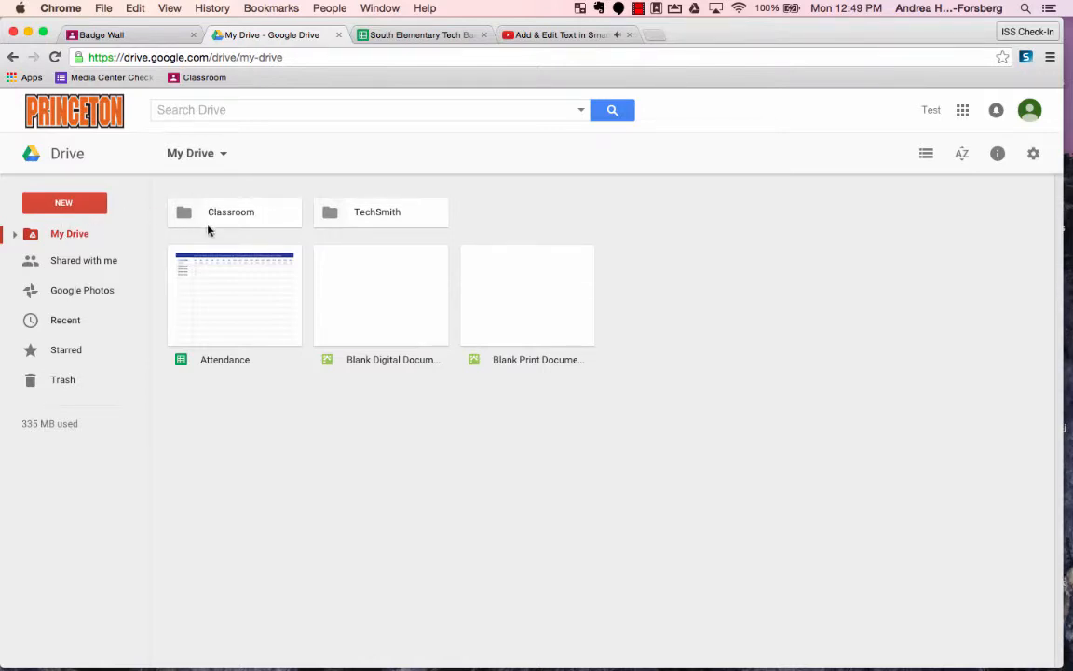
pyautogui.moveTo(241, 220)
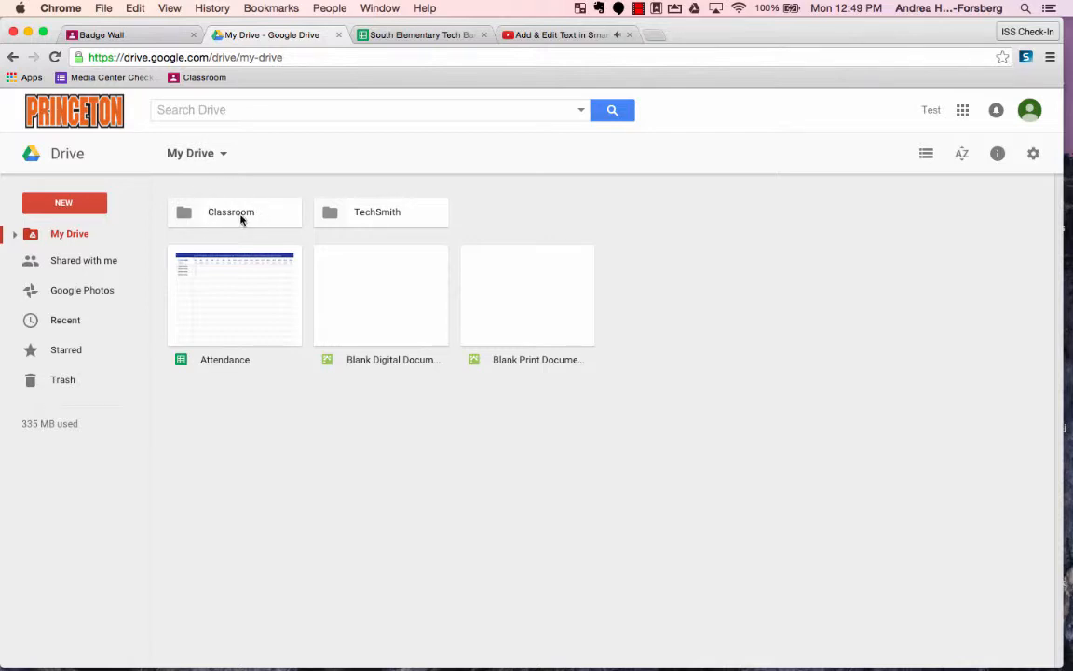
pyautogui.doubleClick(231, 212)
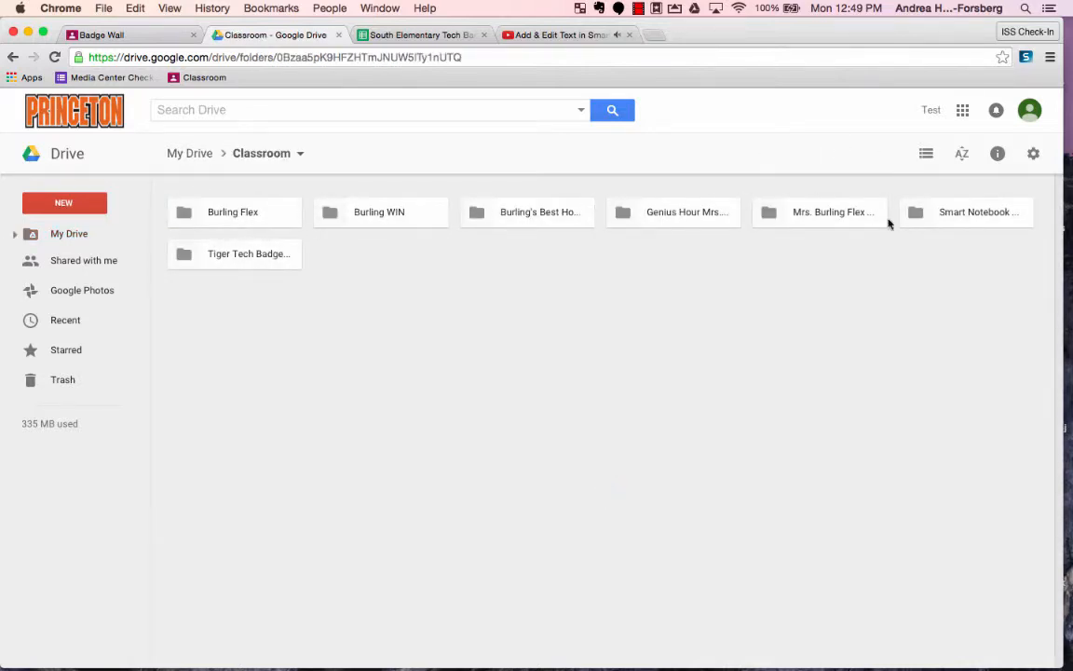
pyautogui.moveTo(314, 196)
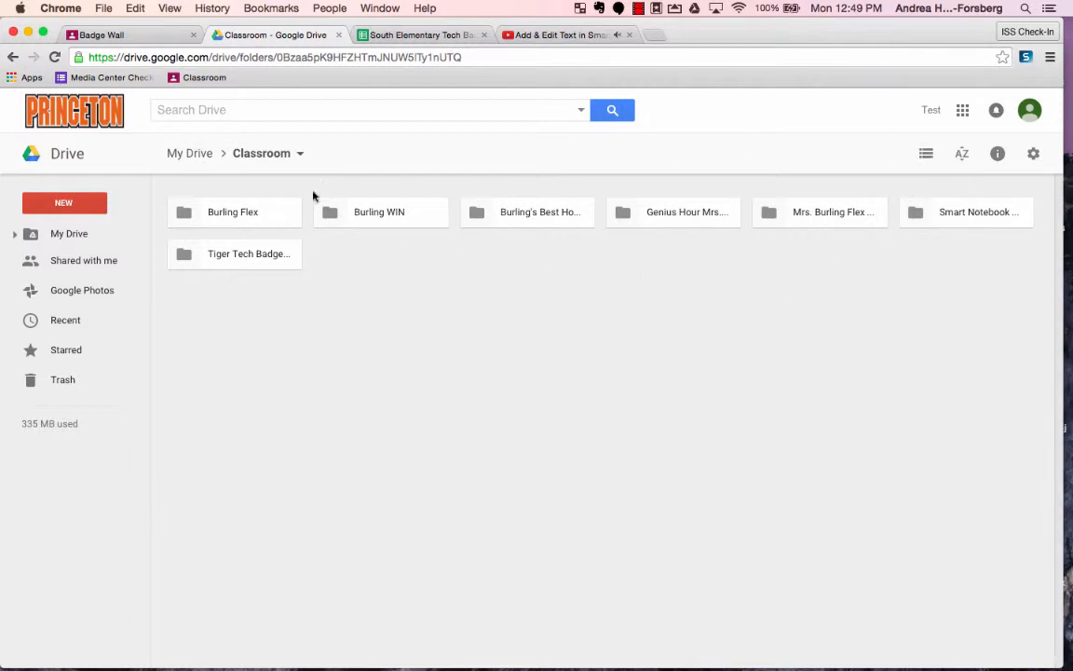
pyautogui.moveTo(979, 212)
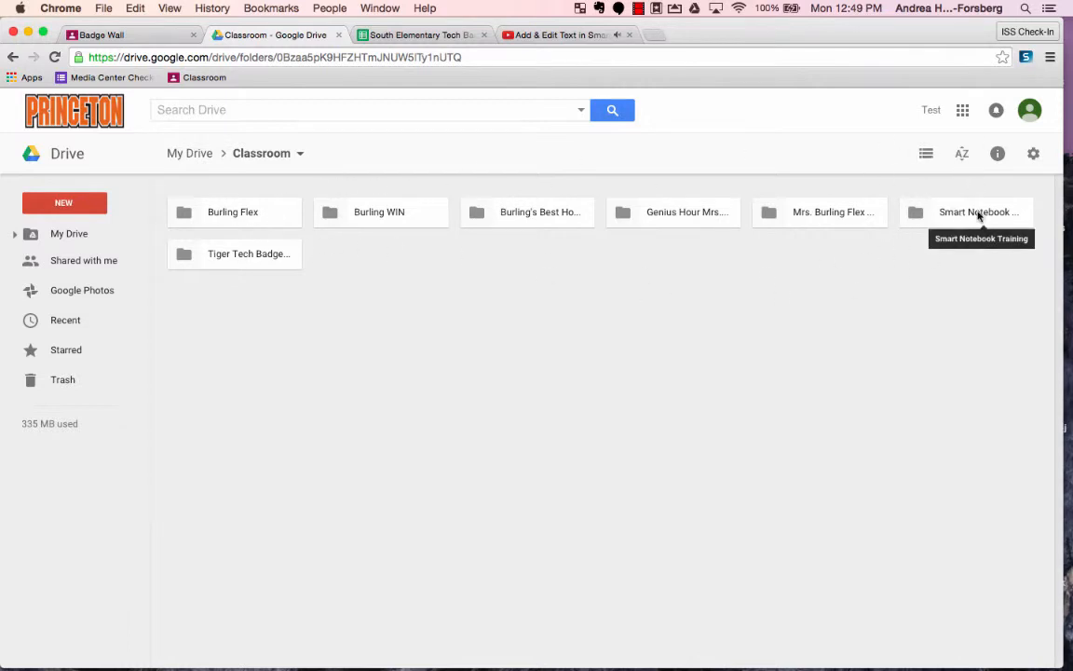
pyautogui.moveTo(224, 257)
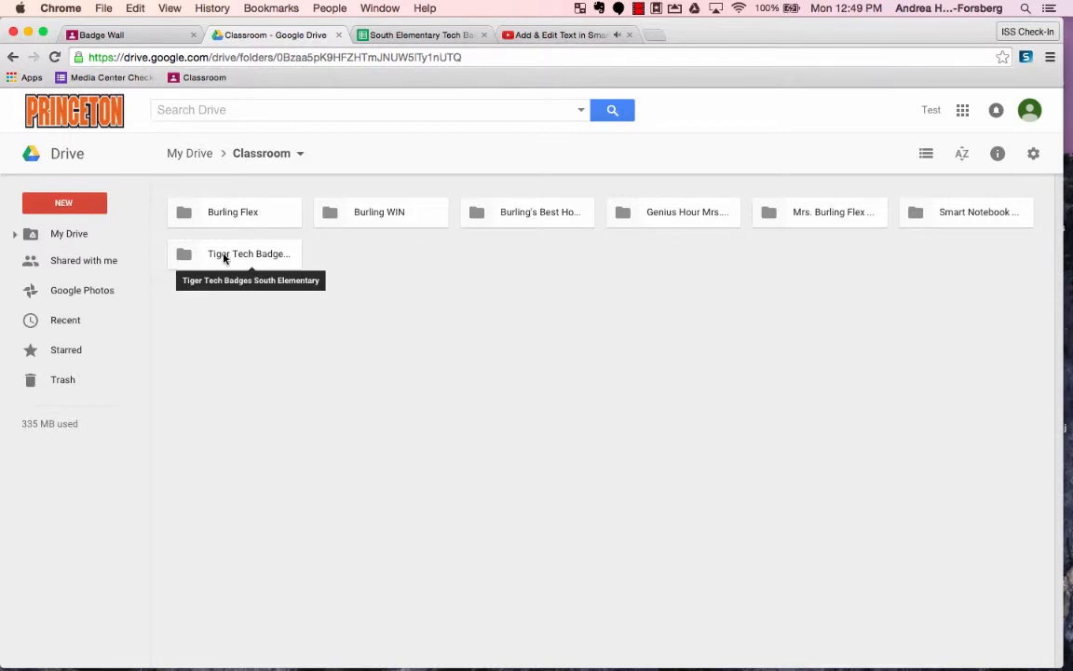
# Open the Tiger Tech Badges South Elementary folder and its first badge spreadsheet.
pyautogui.doubleClick(249, 253)
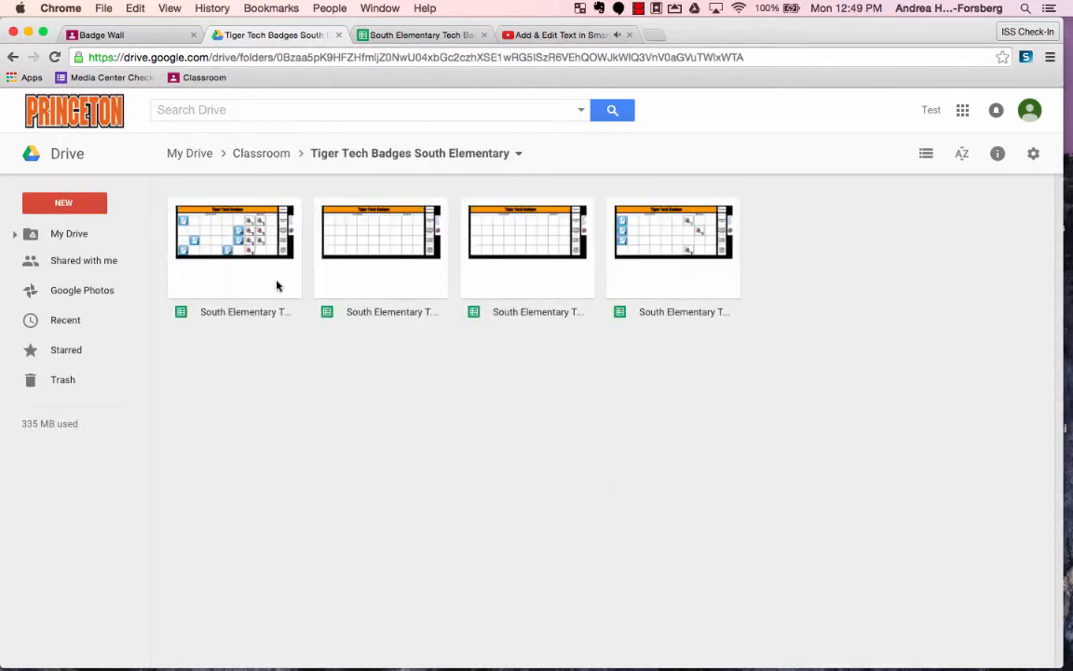
pyautogui.moveTo(193, 250)
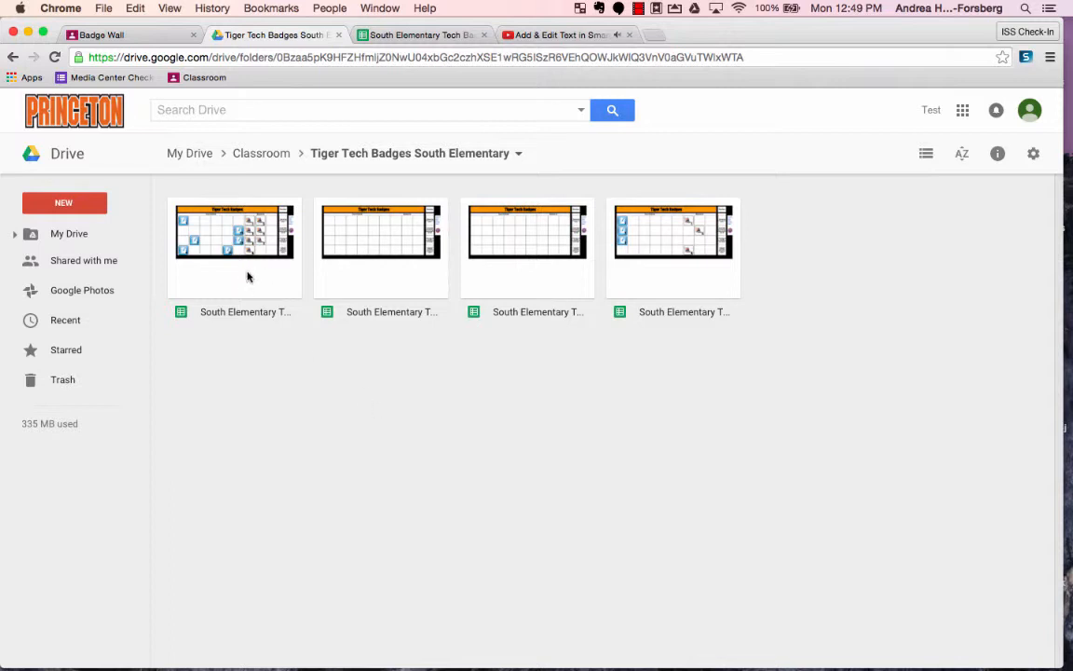
pyautogui.doubleClick(235, 232)
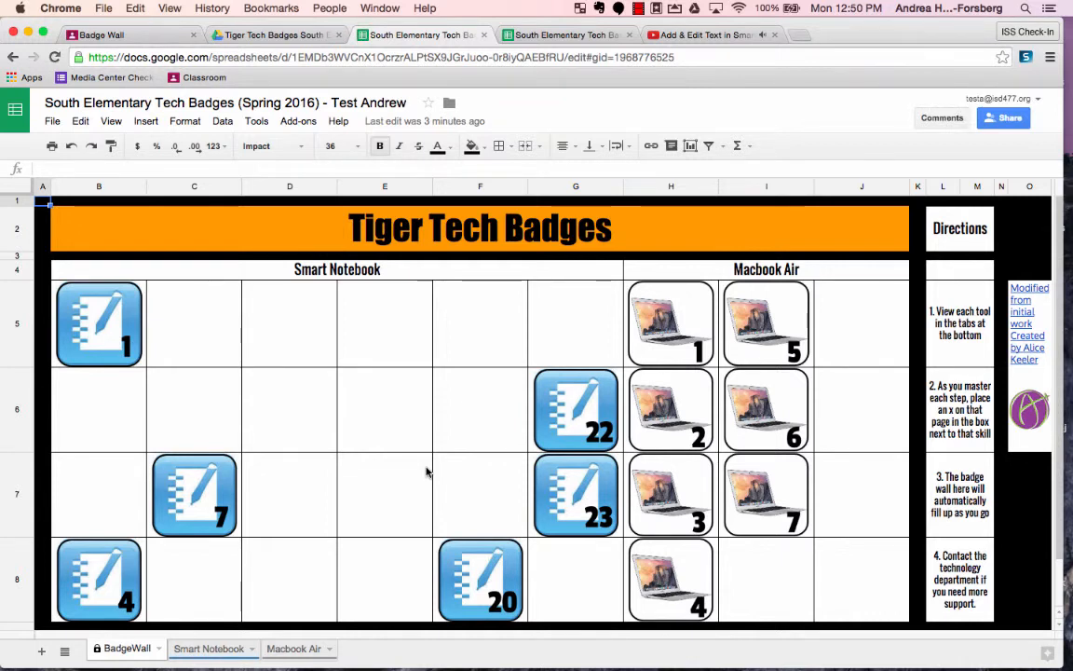
pyautogui.moveTo(438, 123)
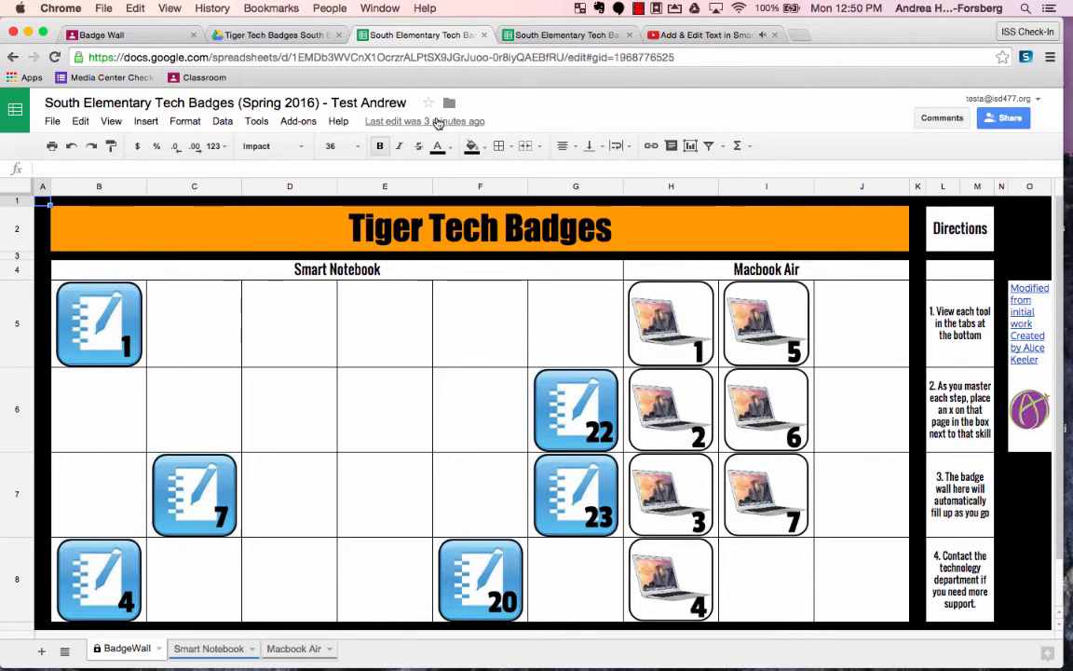
pyautogui.moveTo(518, 95)
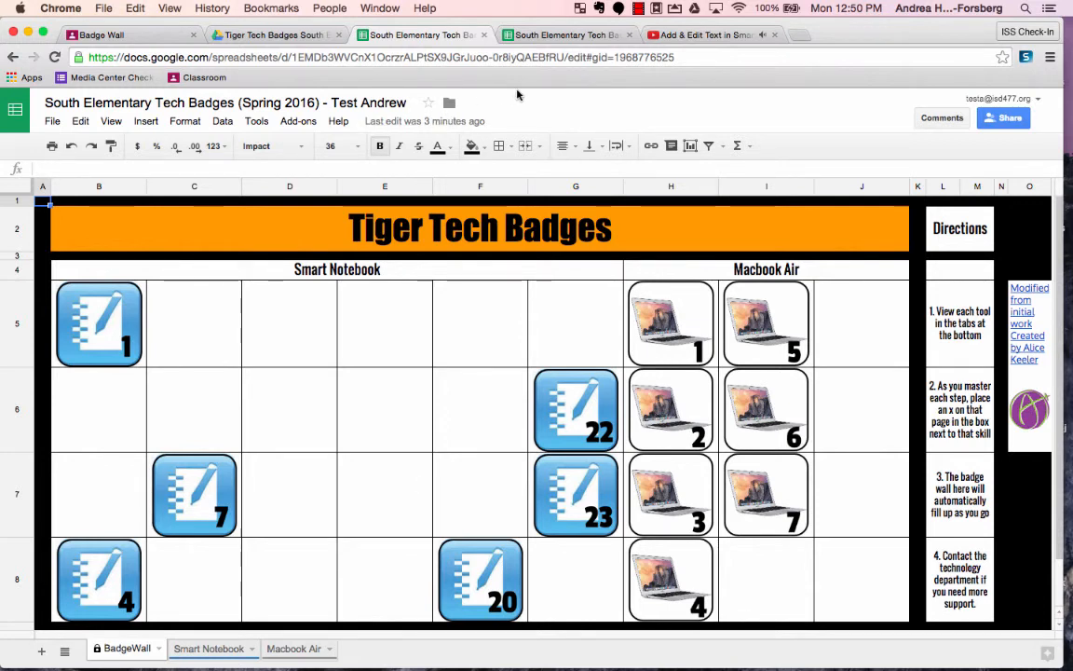